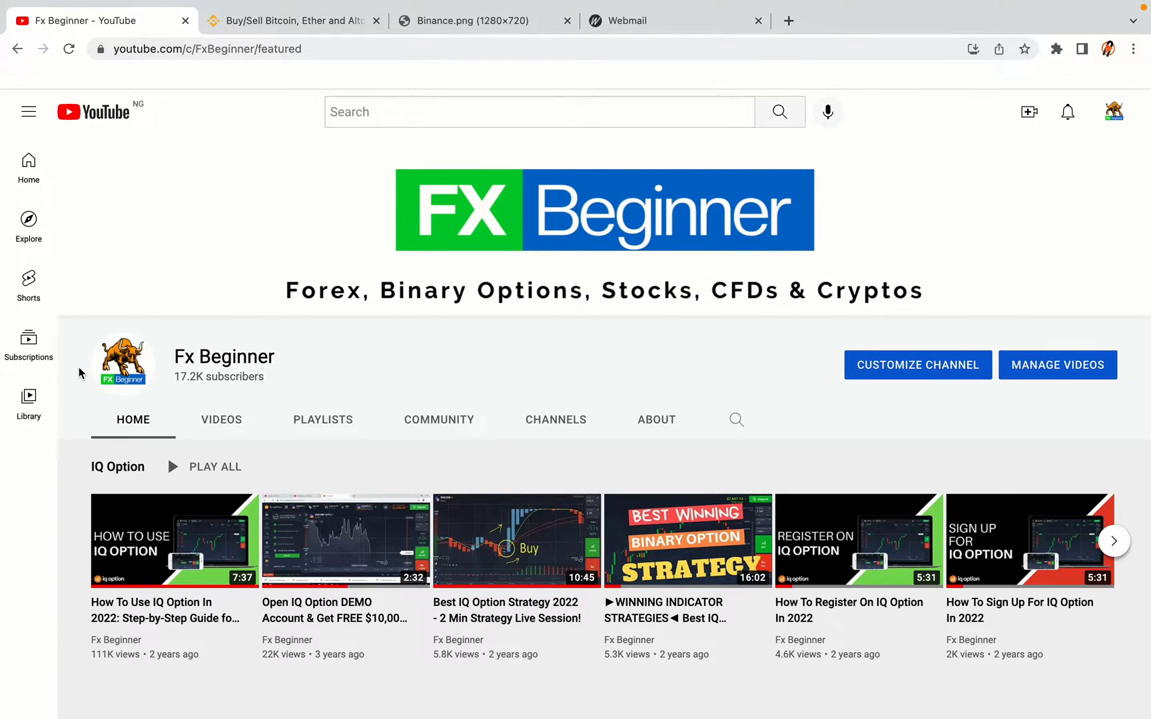
pyautogui.moveTo(422, 369)
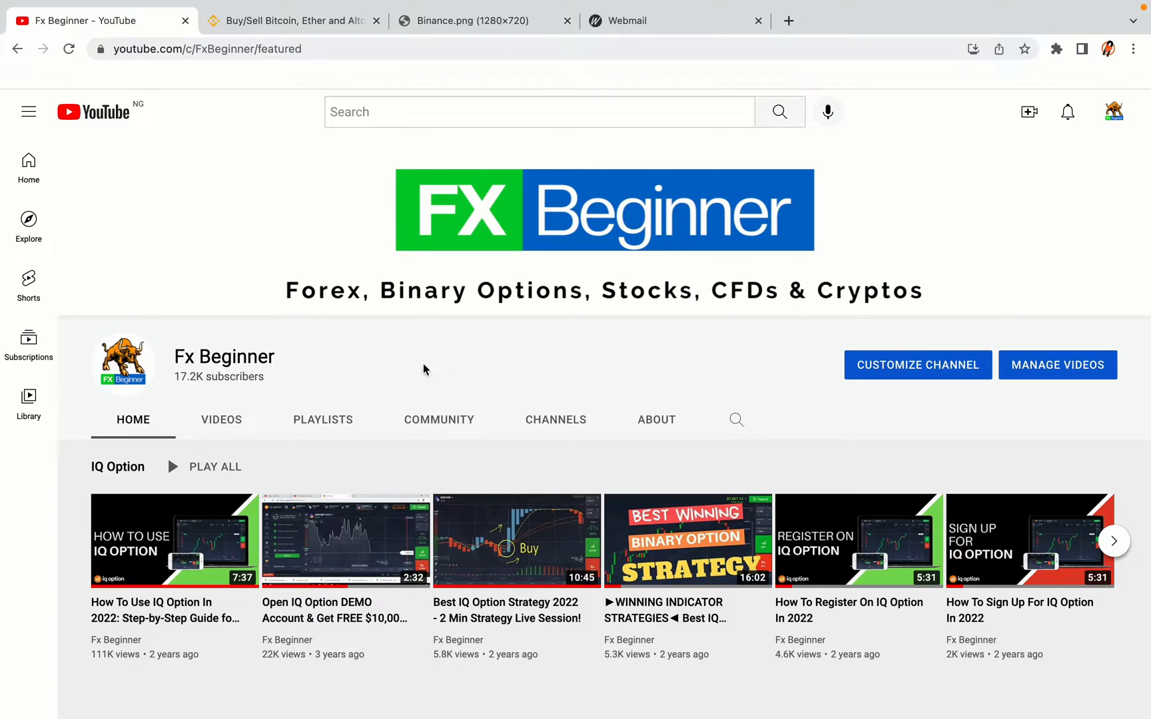
pyautogui.moveTo(737, 340)
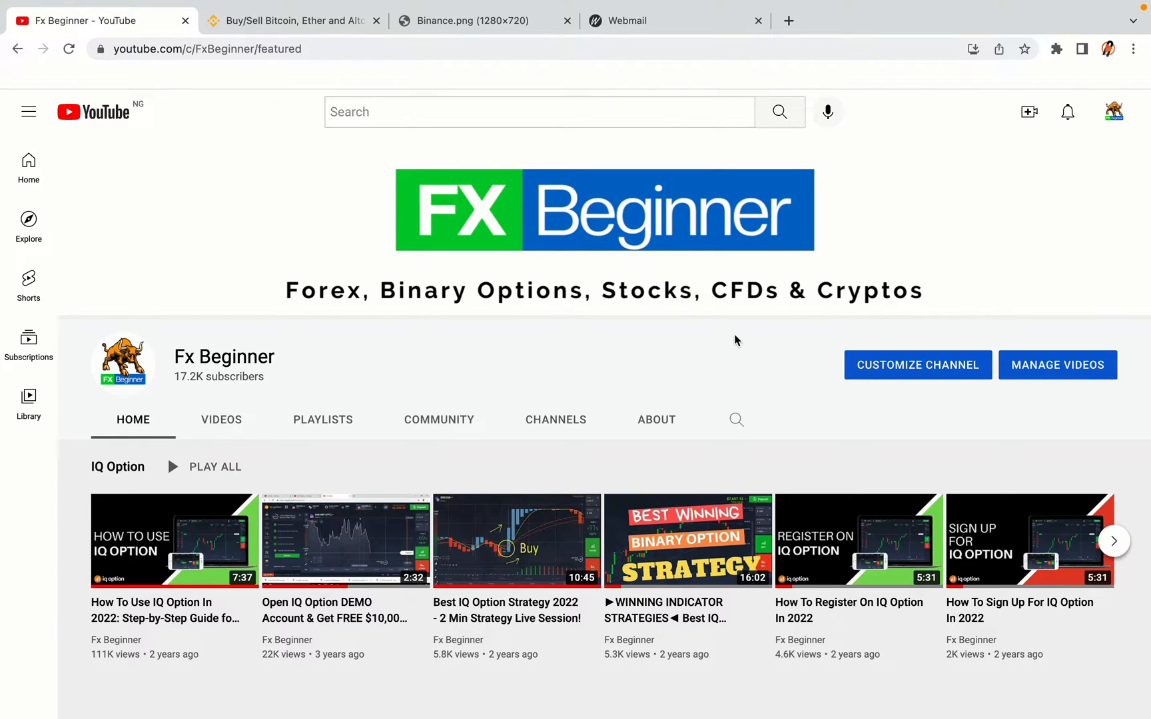
# Scroll through the current page, then show the Binance.png image with the fxbeginner.net/go/binance link
pyautogui.click(290, 20)
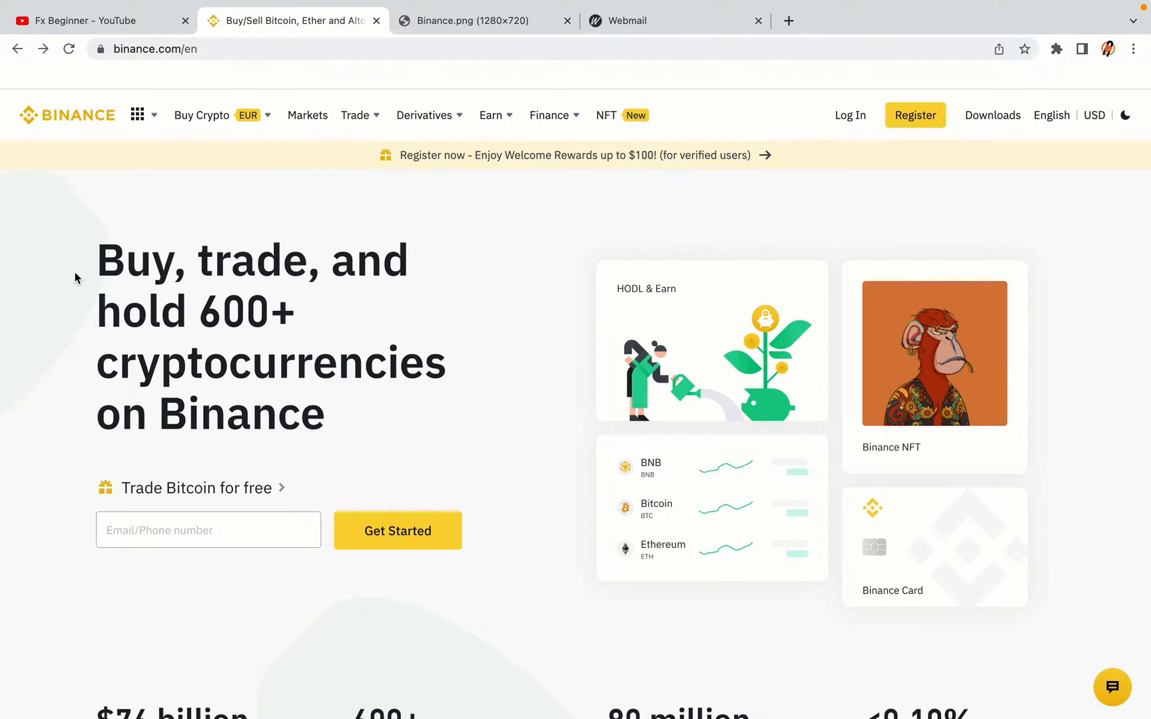
pyautogui.moveTo(551, 352)
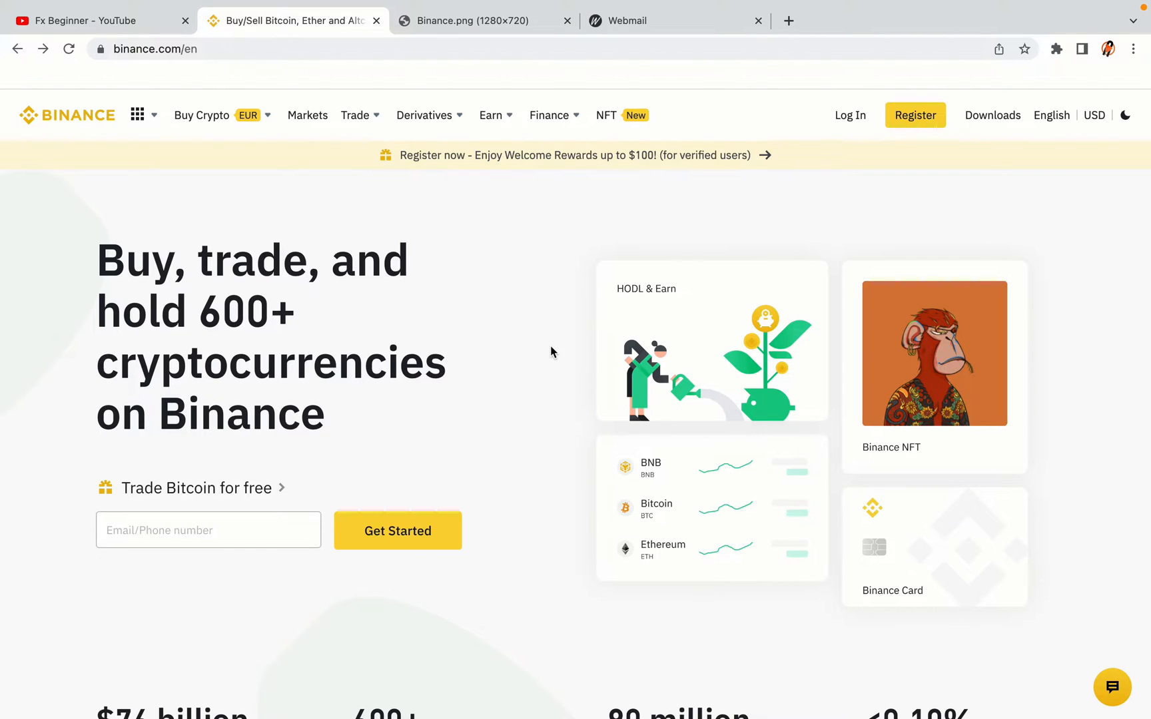
pyautogui.scroll(-3)
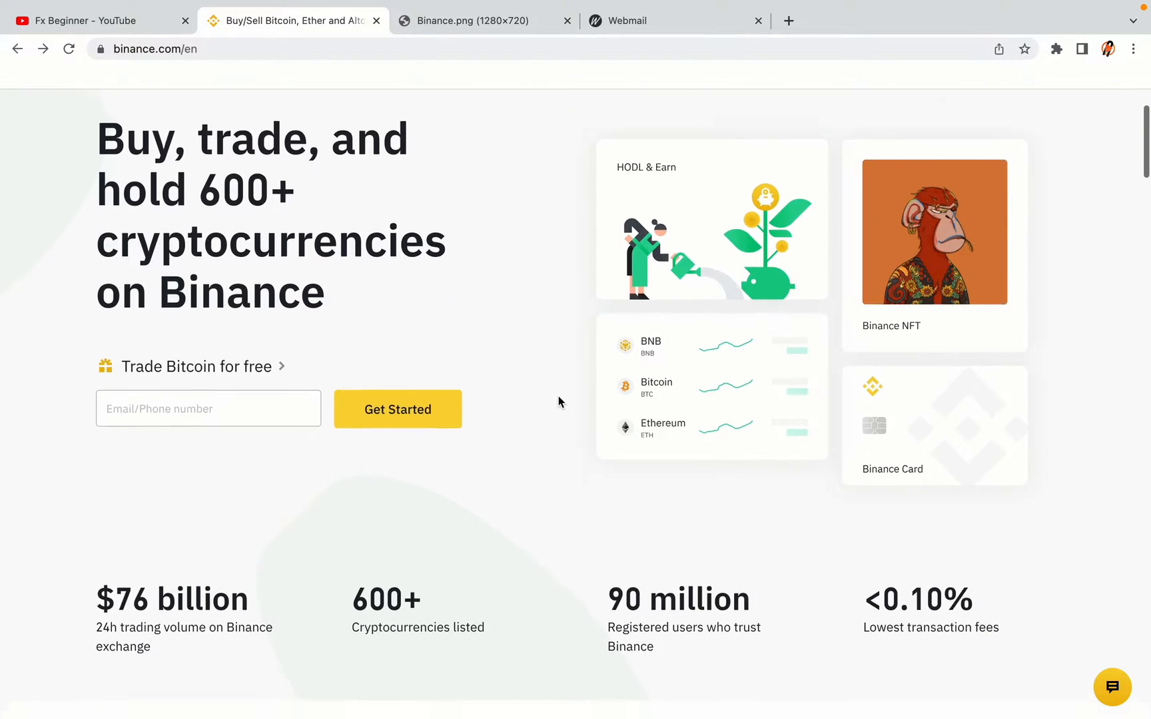
pyautogui.scroll(-3)
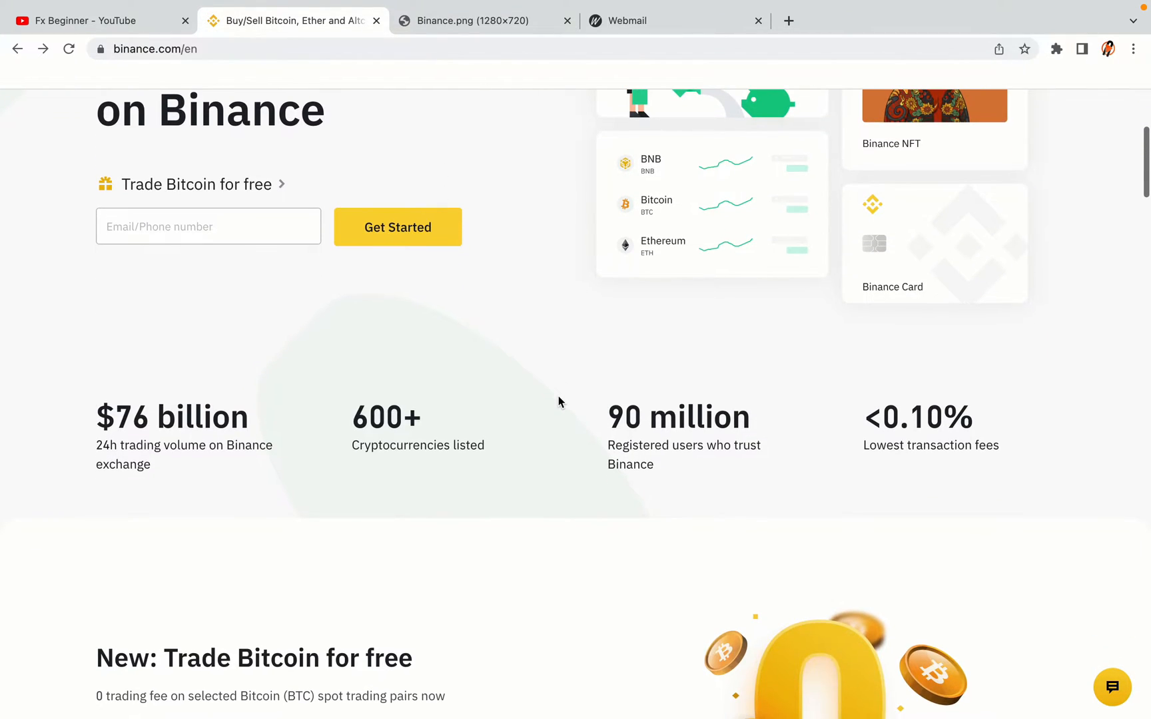
pyautogui.scroll(-3)
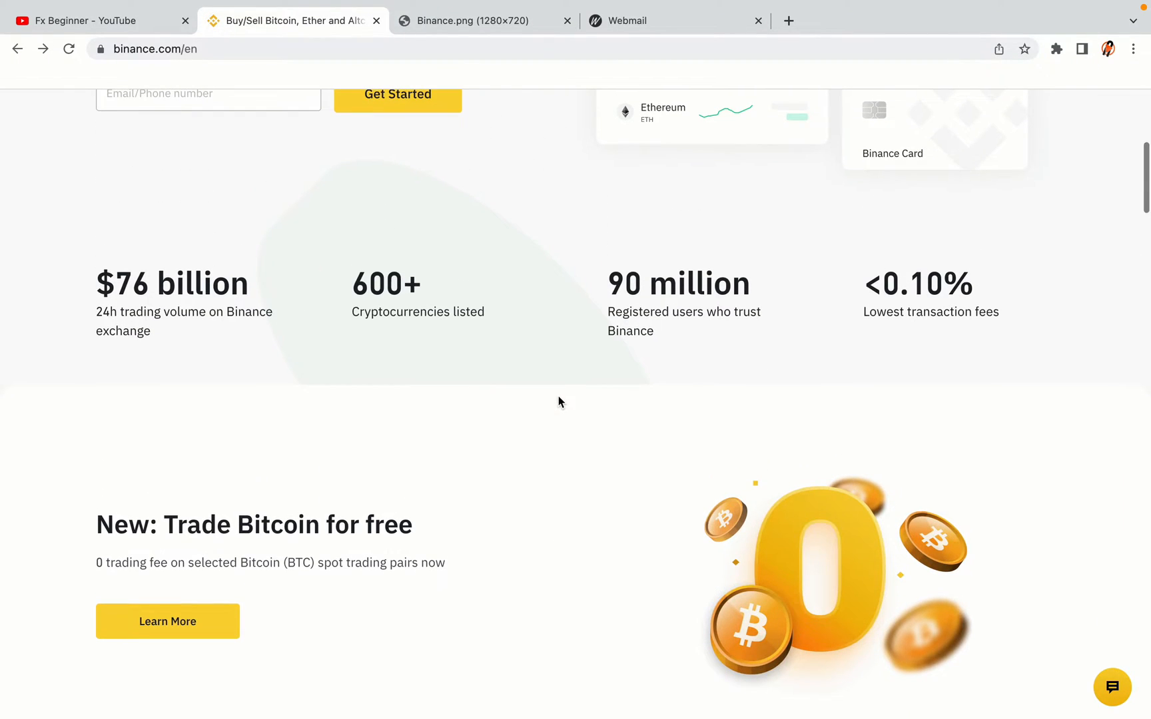
pyautogui.scroll(-3)
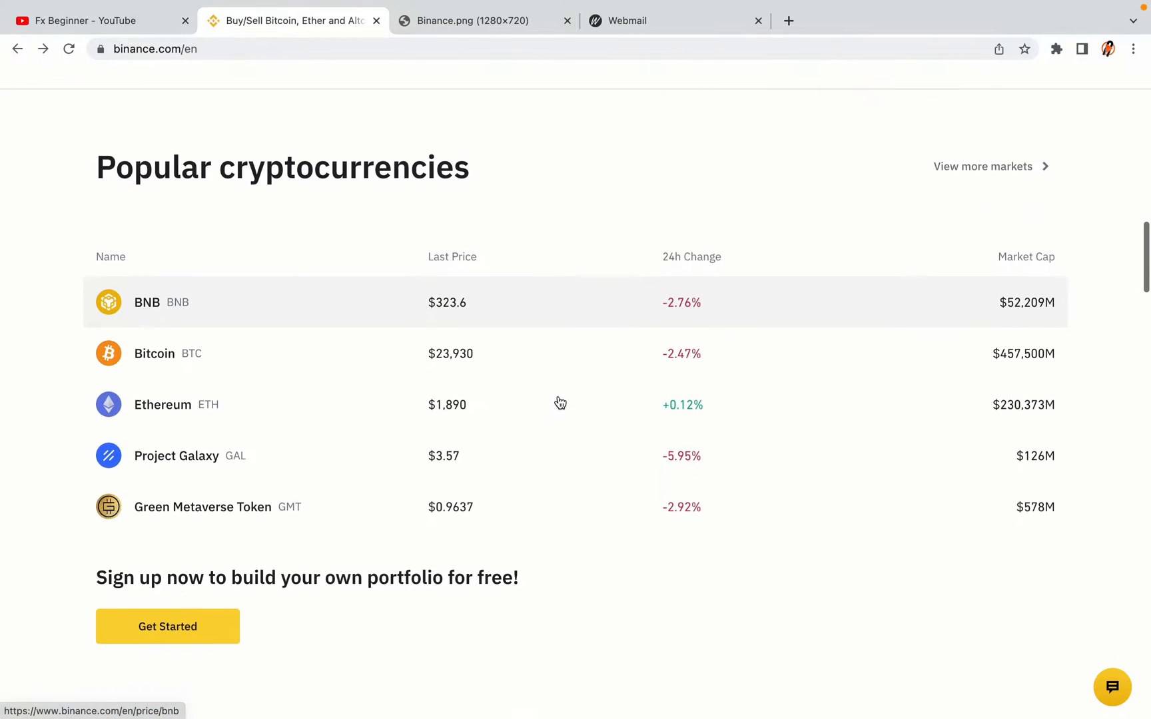
pyautogui.scroll(-3)
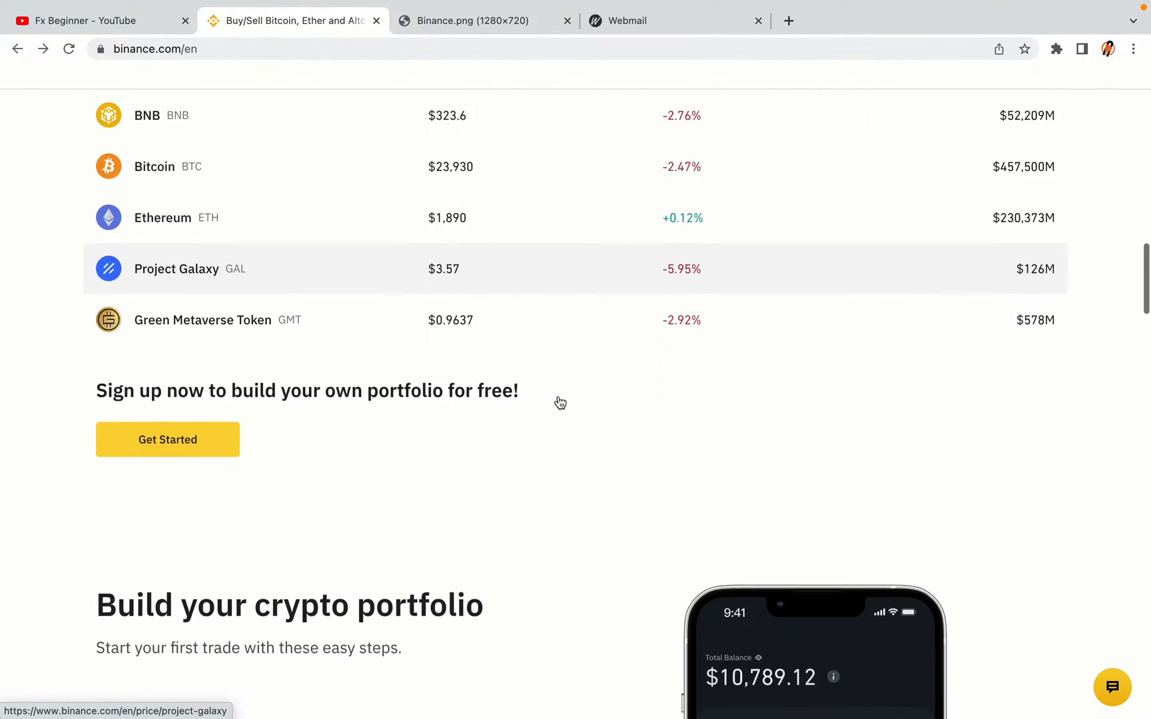
pyautogui.scroll(-3)
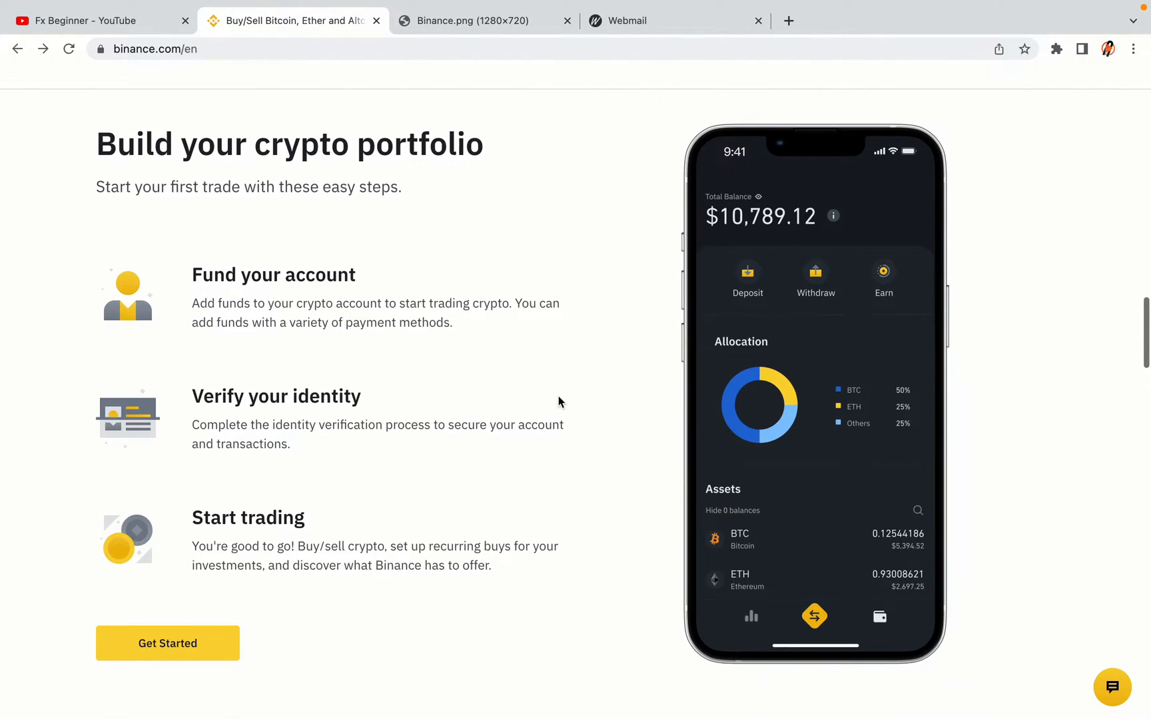
pyautogui.scroll(-3)
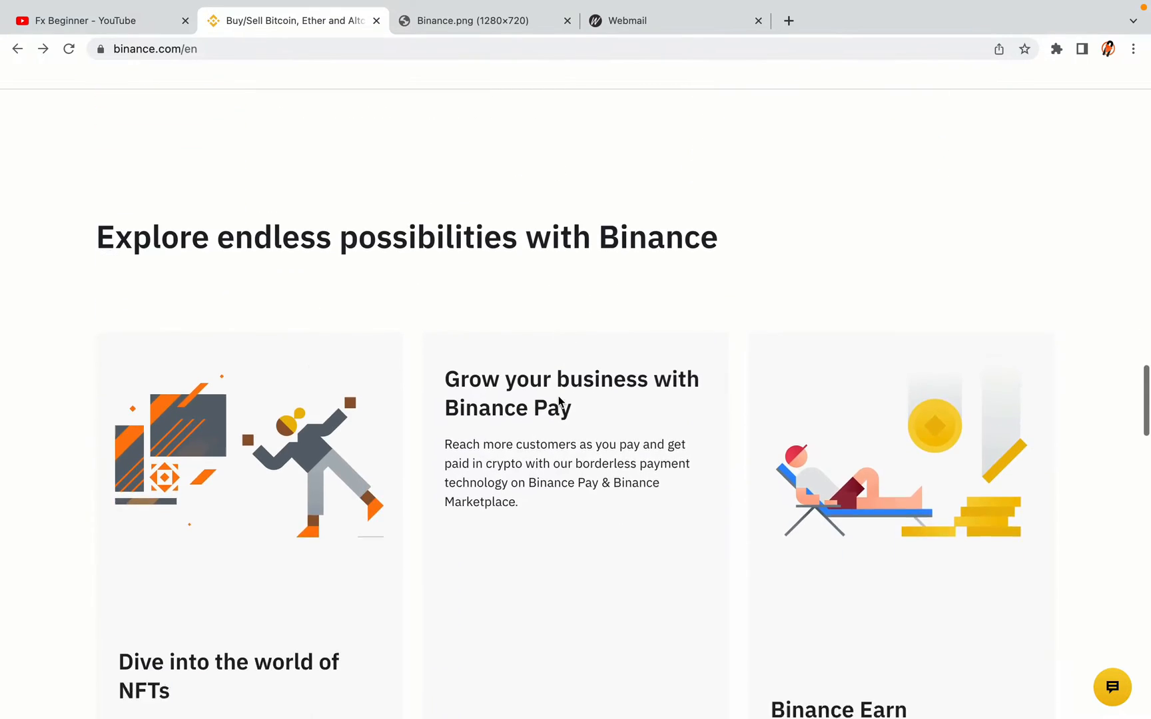
pyautogui.scroll(-3)
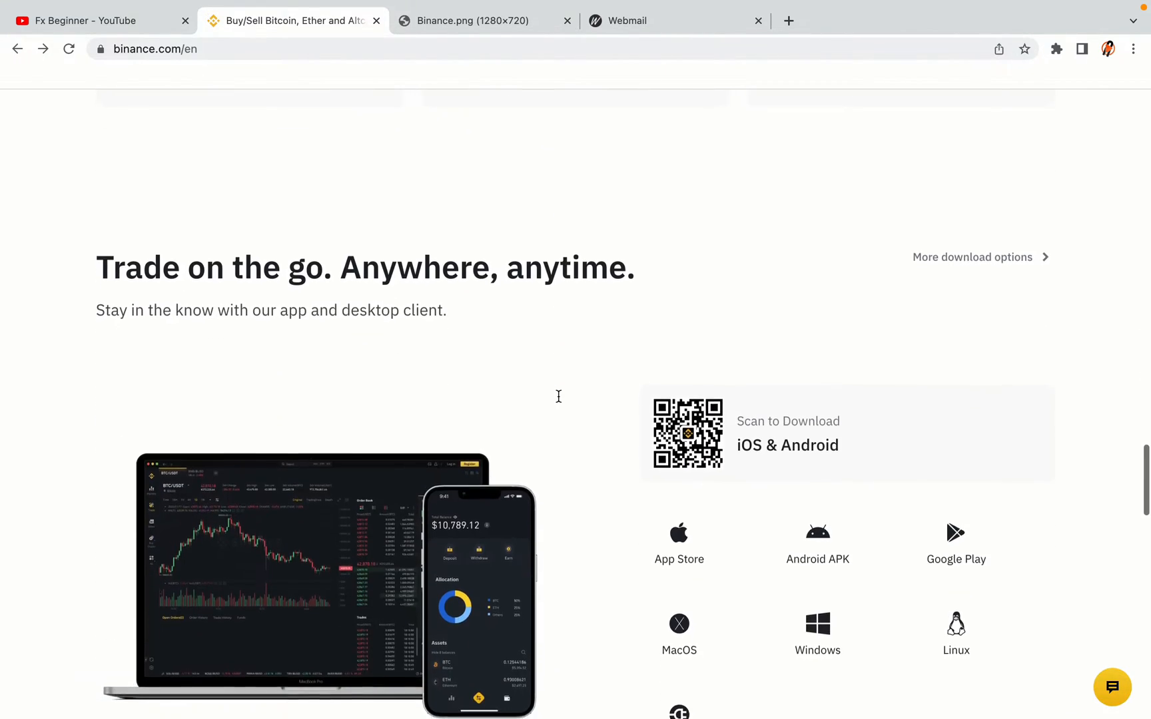
pyautogui.scroll(-3)
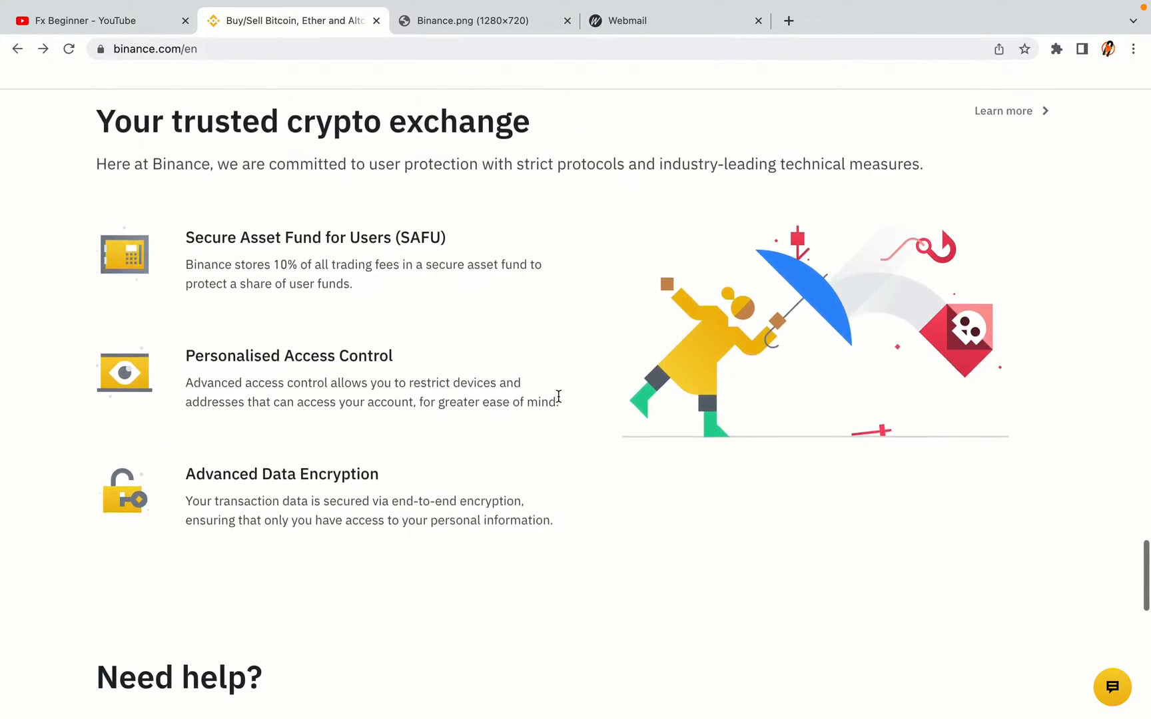
pyautogui.scroll(-3)
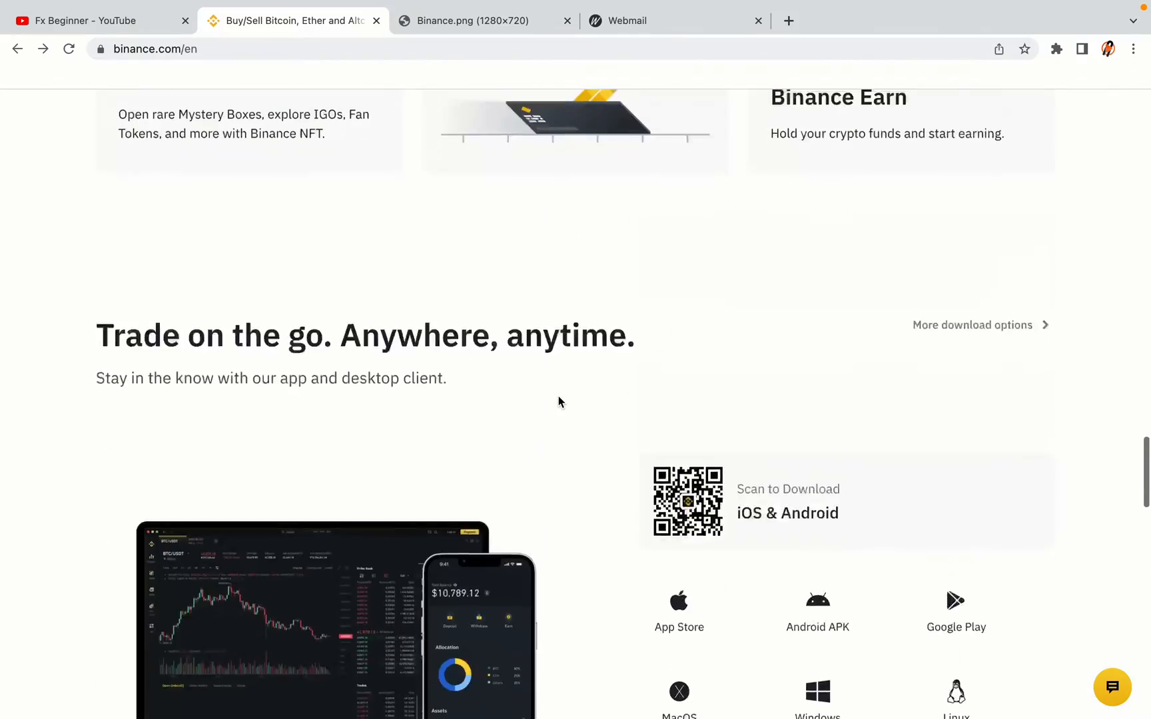
pyautogui.scroll(3)
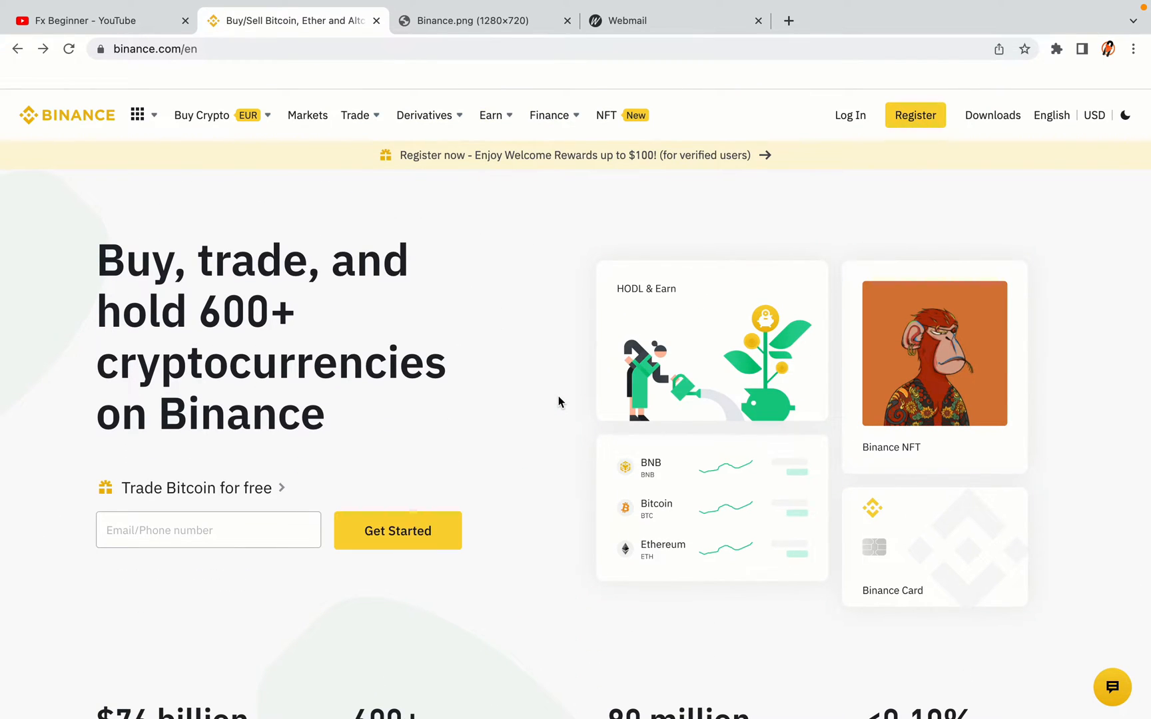
pyautogui.moveTo(524, 418)
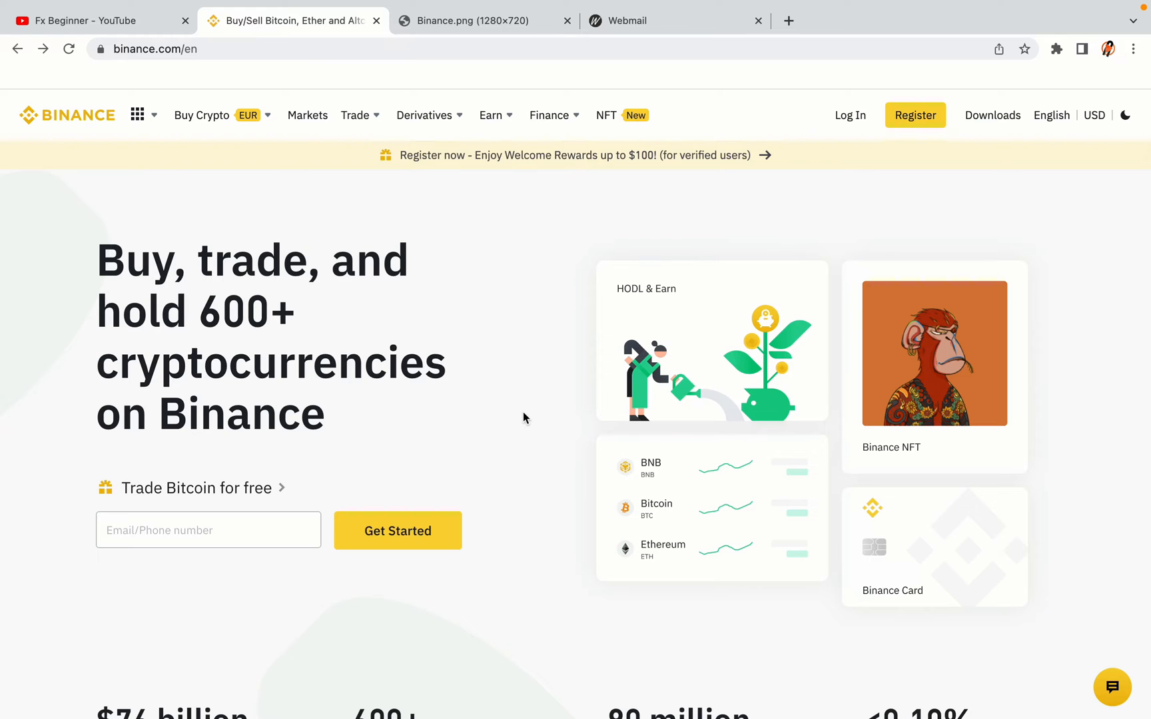
pyautogui.moveTo(453, 253)
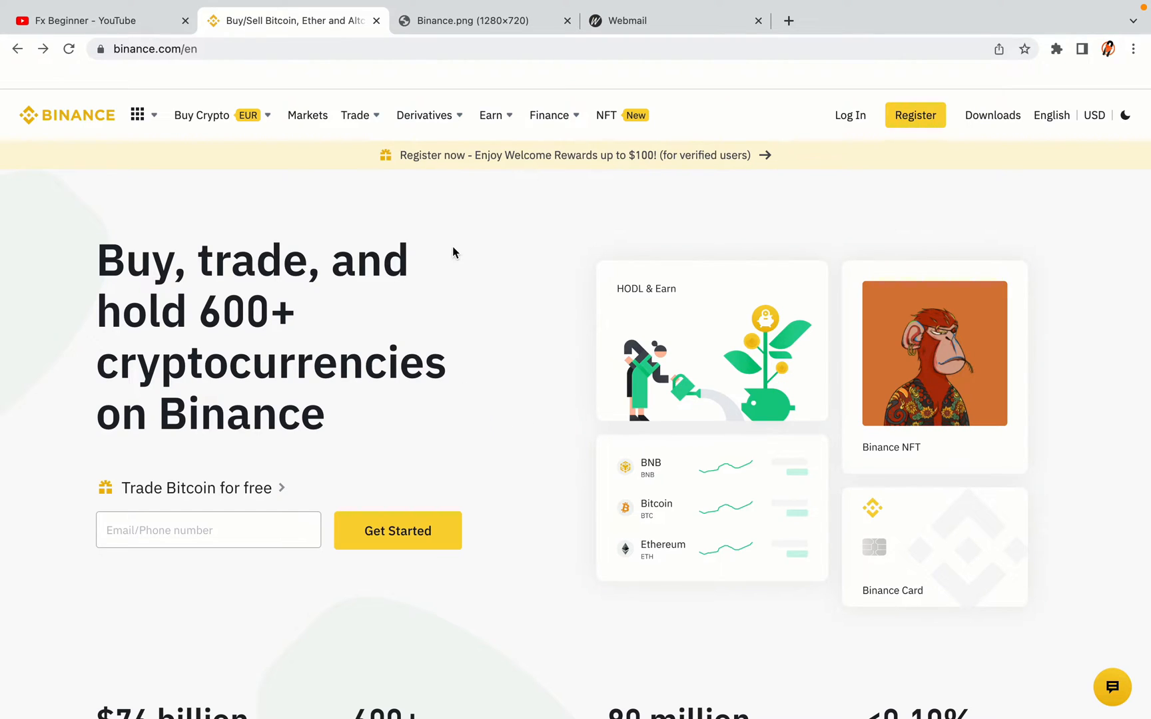
pyautogui.click(473, 20)
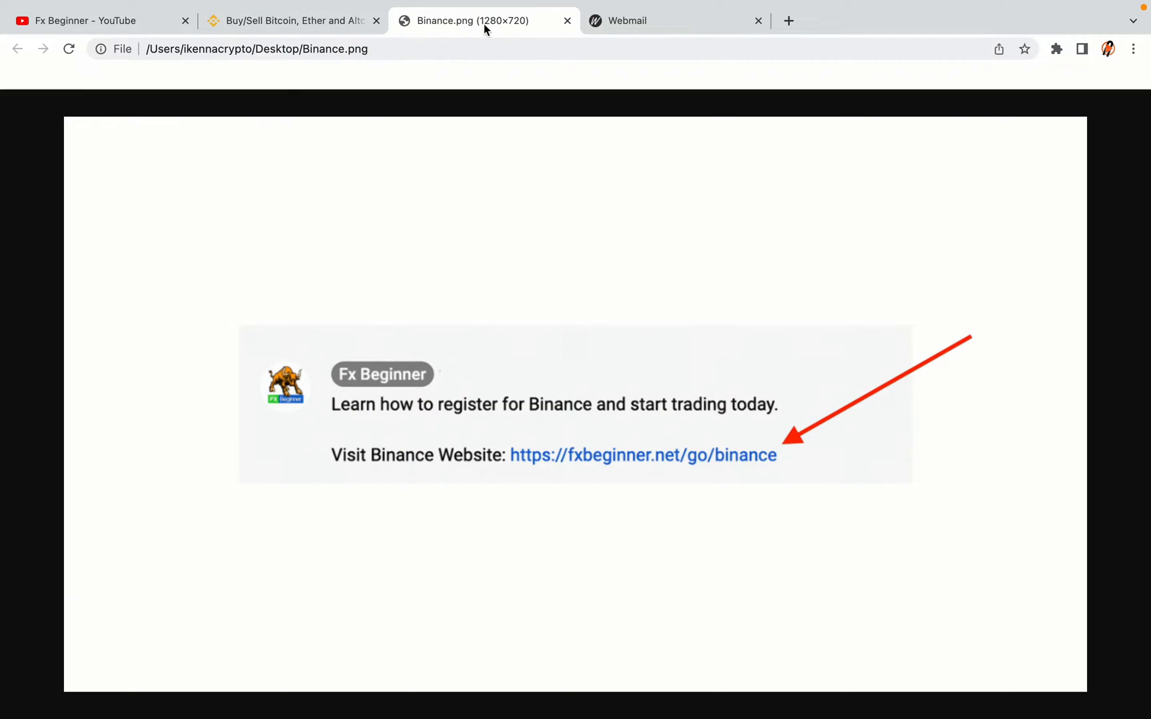
pyautogui.moveTo(510, 529)
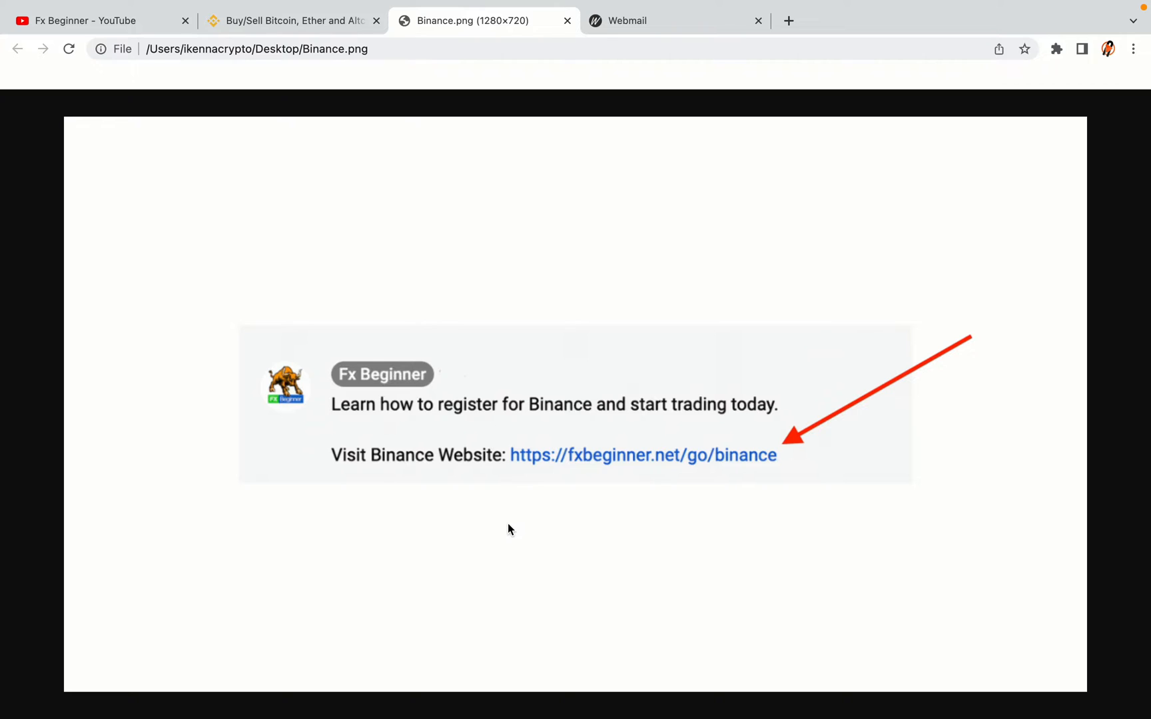
pyautogui.moveTo(616, 387)
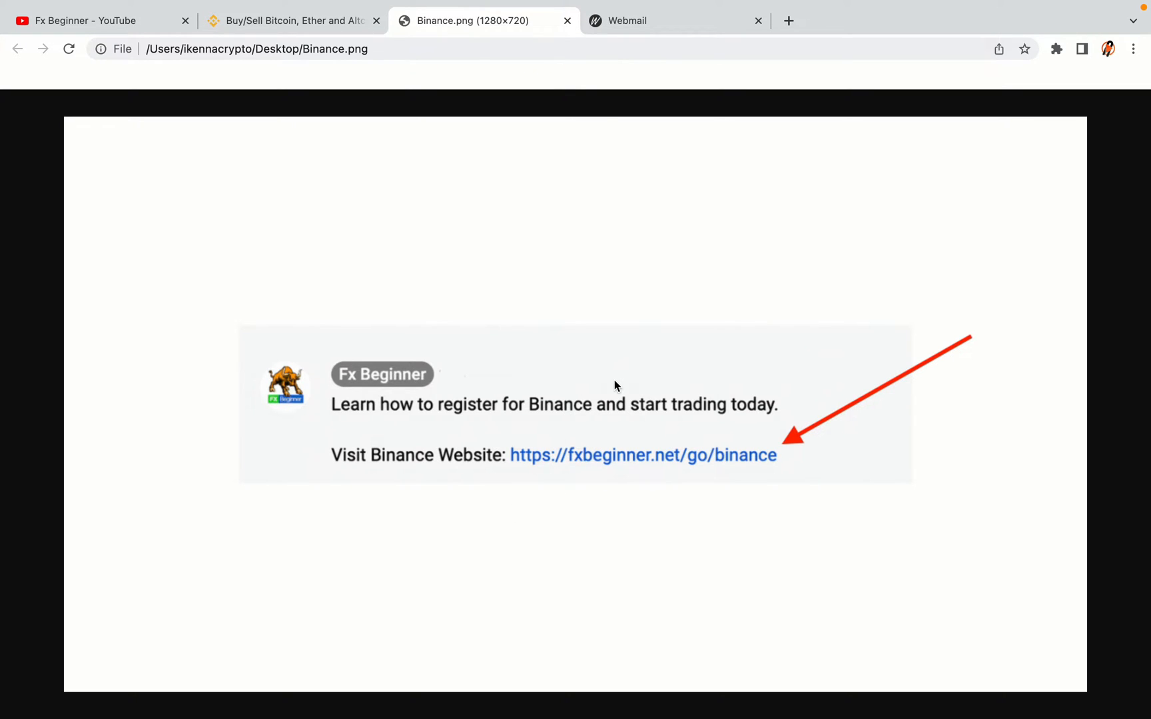
pyautogui.moveTo(811, 560)
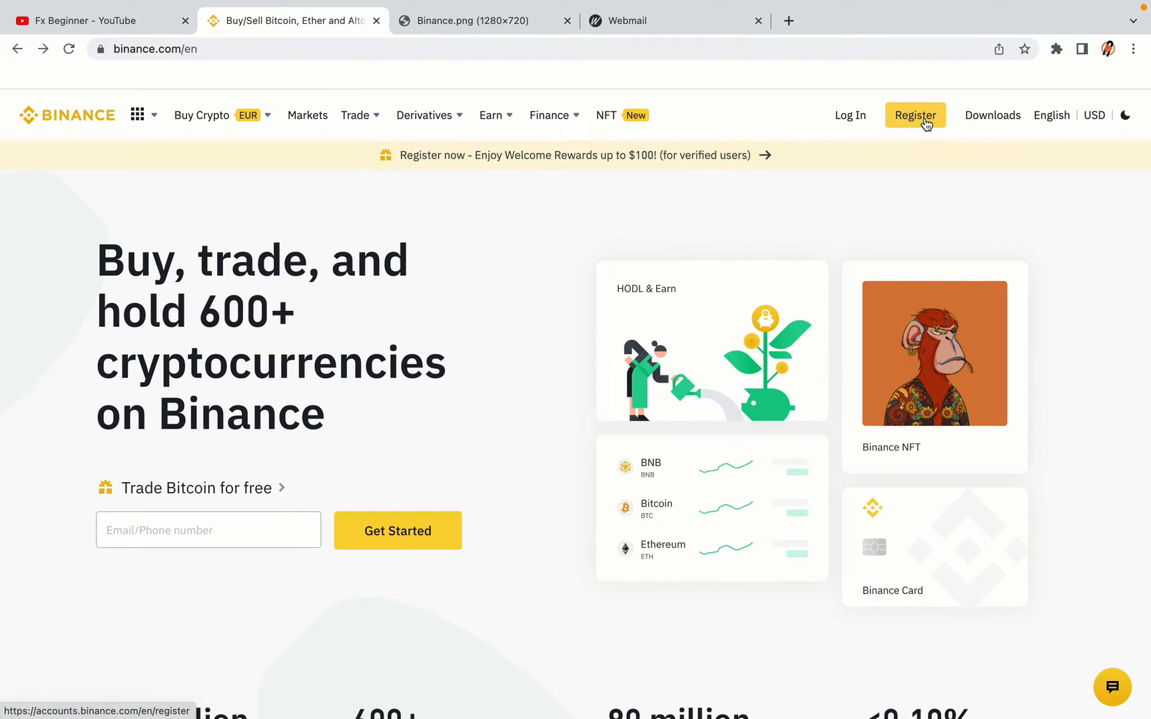
# Start Binance registration and choose 'Sign up with phone or email'
pyautogui.click(915, 116)
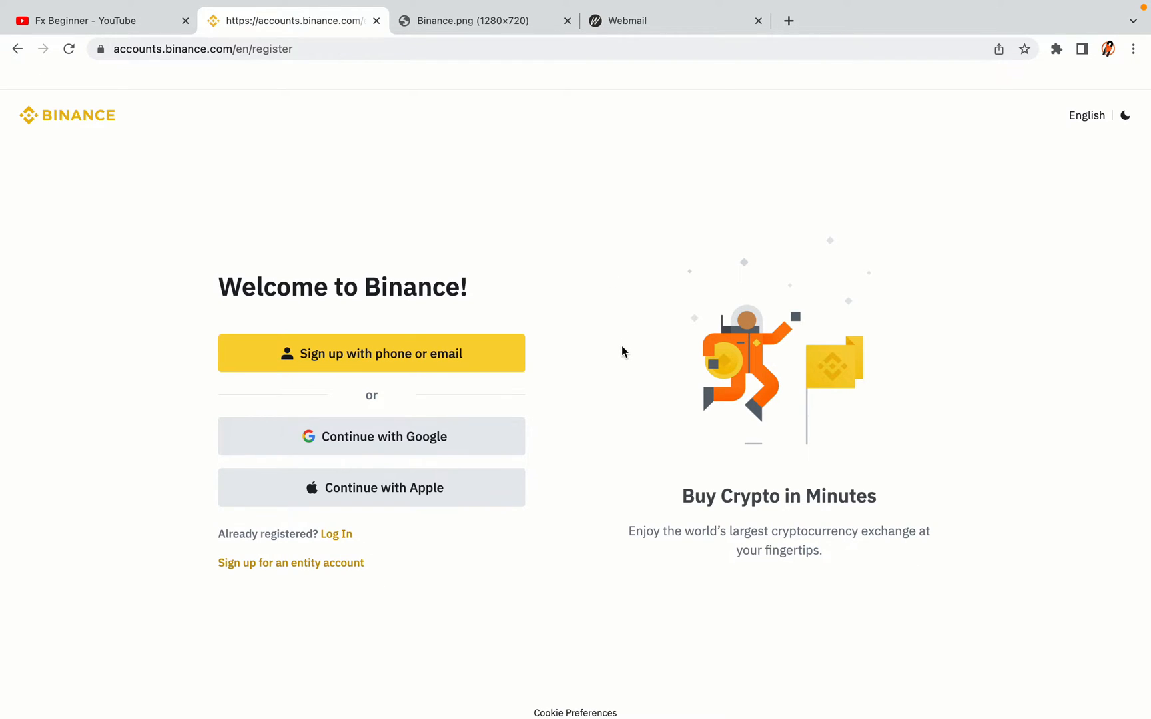
pyautogui.moveTo(437, 363)
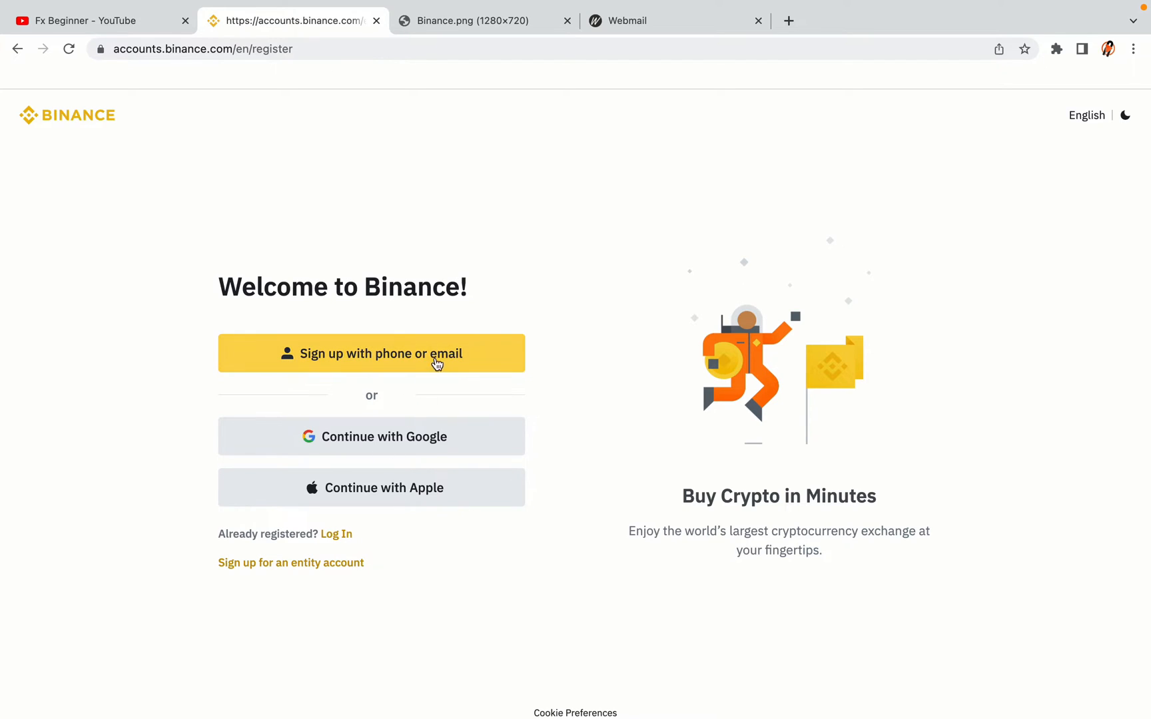
pyautogui.moveTo(566, 405)
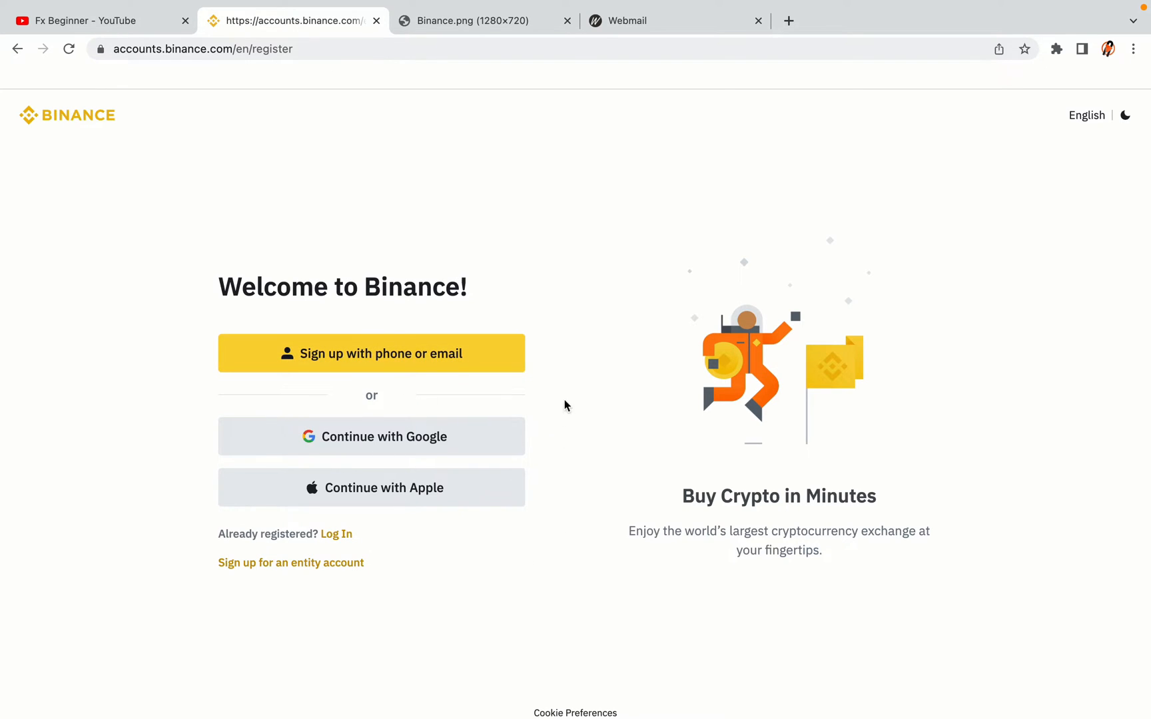
pyautogui.moveTo(520, 442)
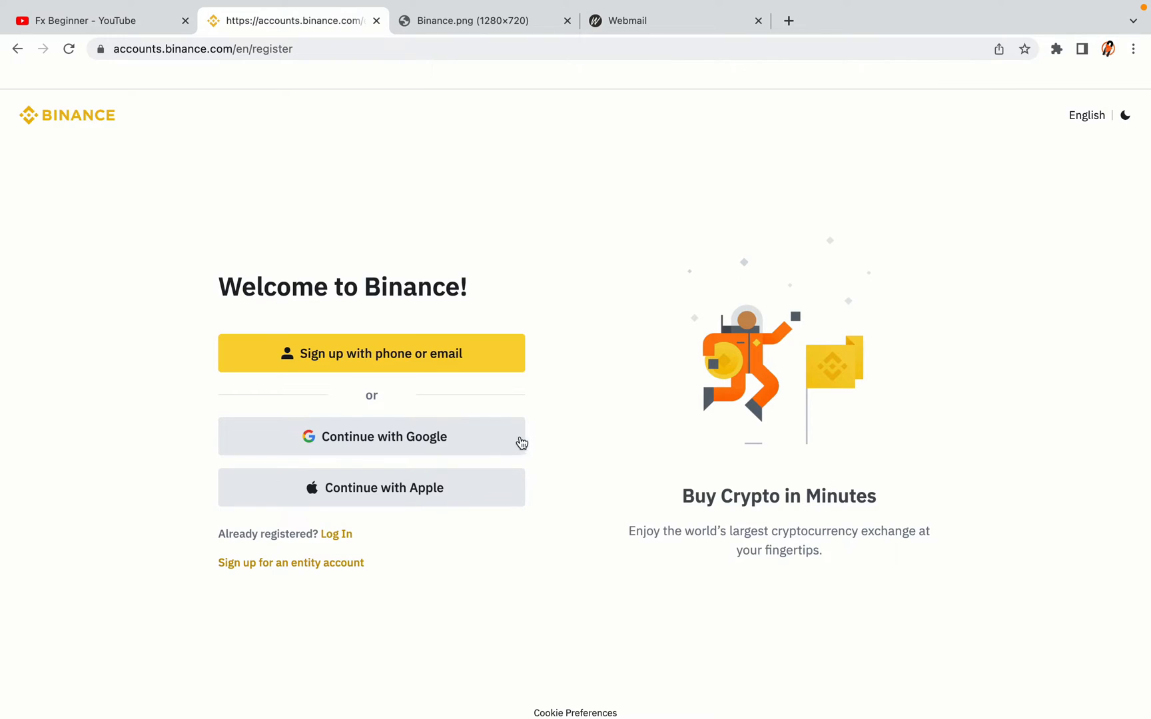
pyautogui.moveTo(535, 482)
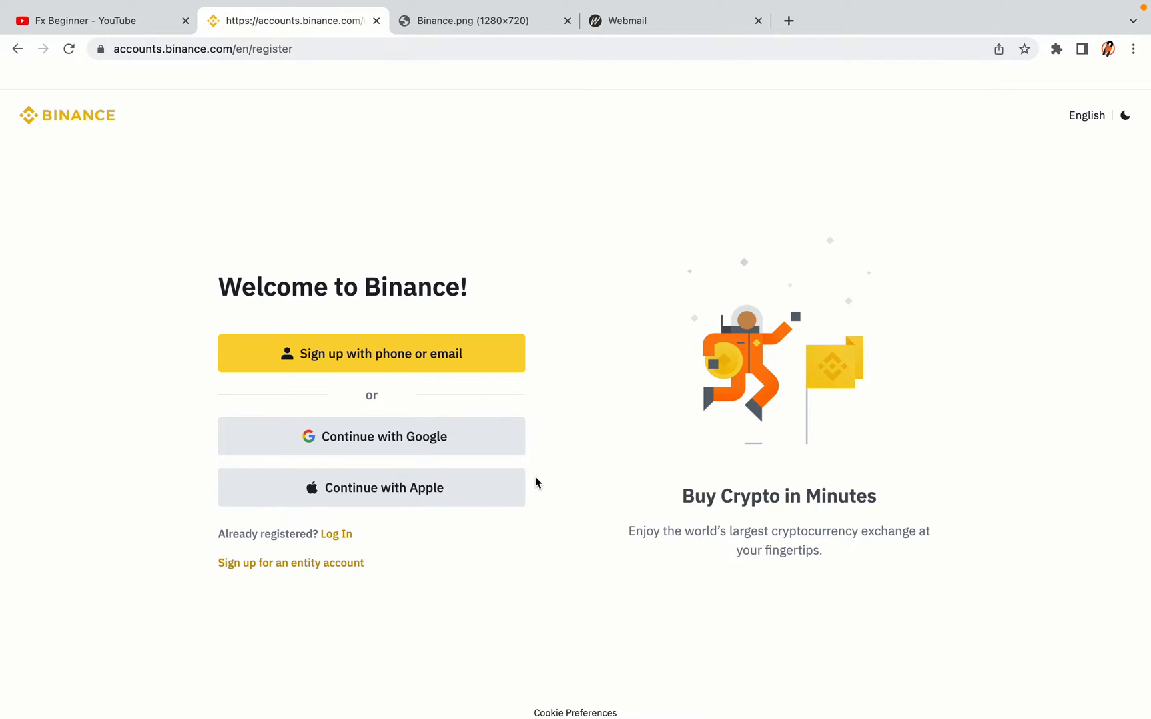
pyautogui.moveTo(571, 403)
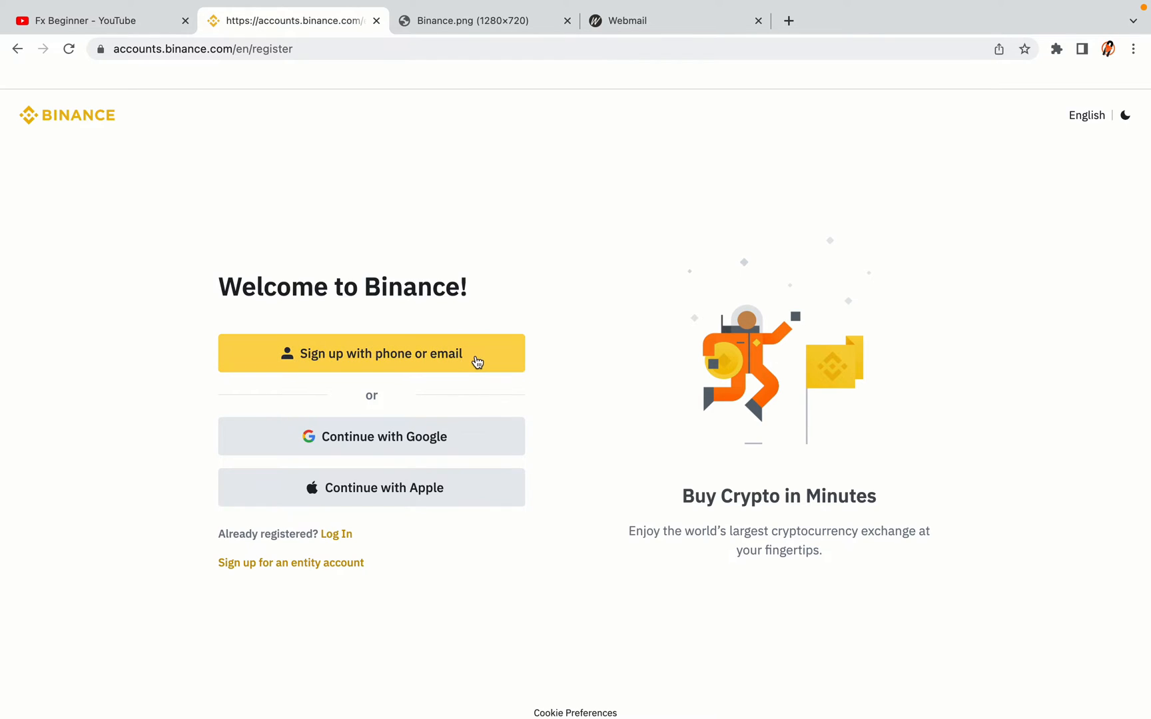
pyautogui.click(370, 353)
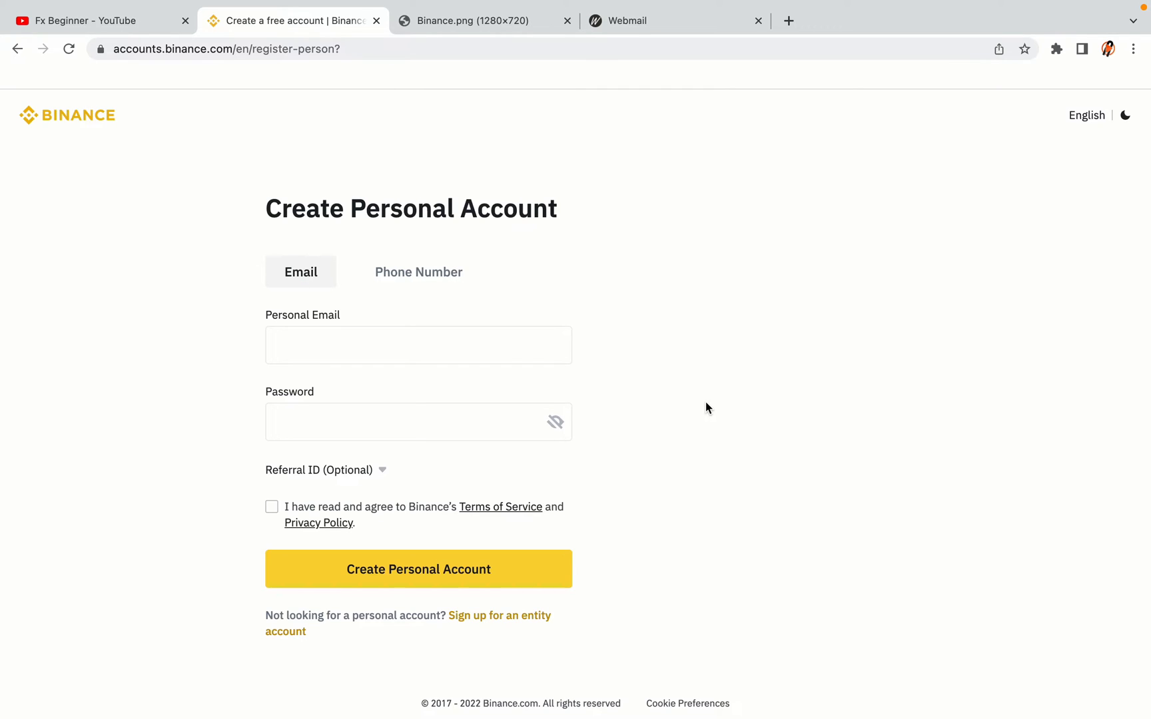
pyautogui.moveTo(587, 343)
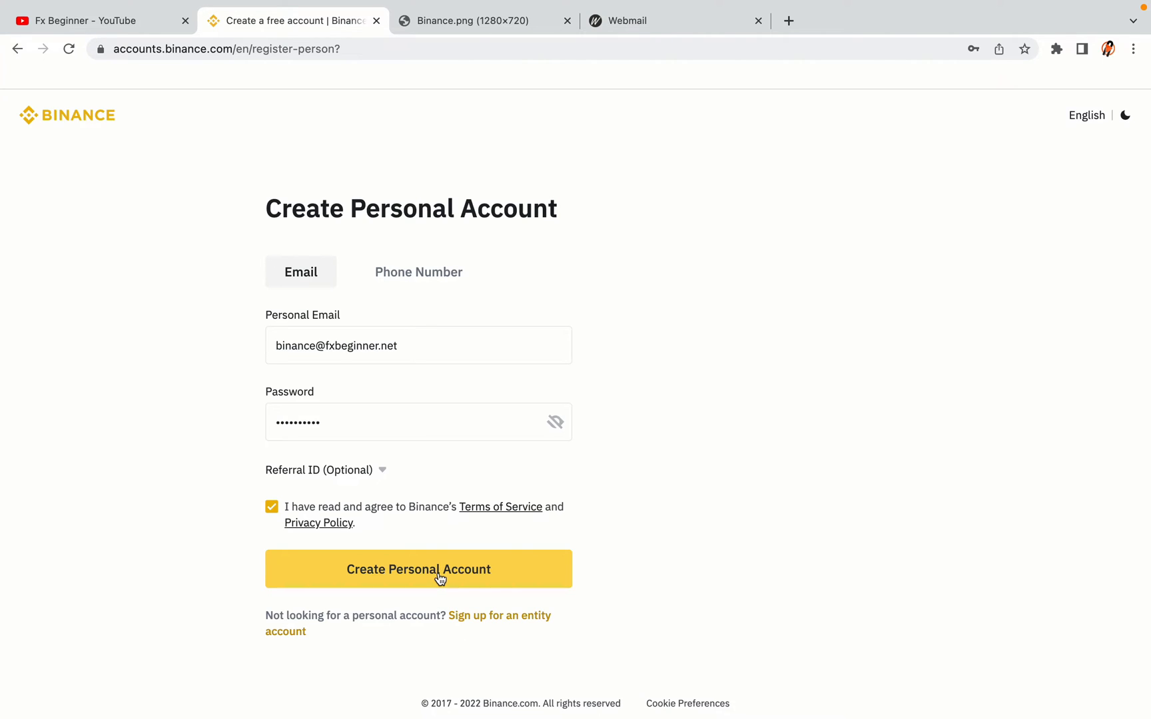
# Submit the Create Personal Account form with email, password and accepted Terms
pyautogui.click(418, 568)
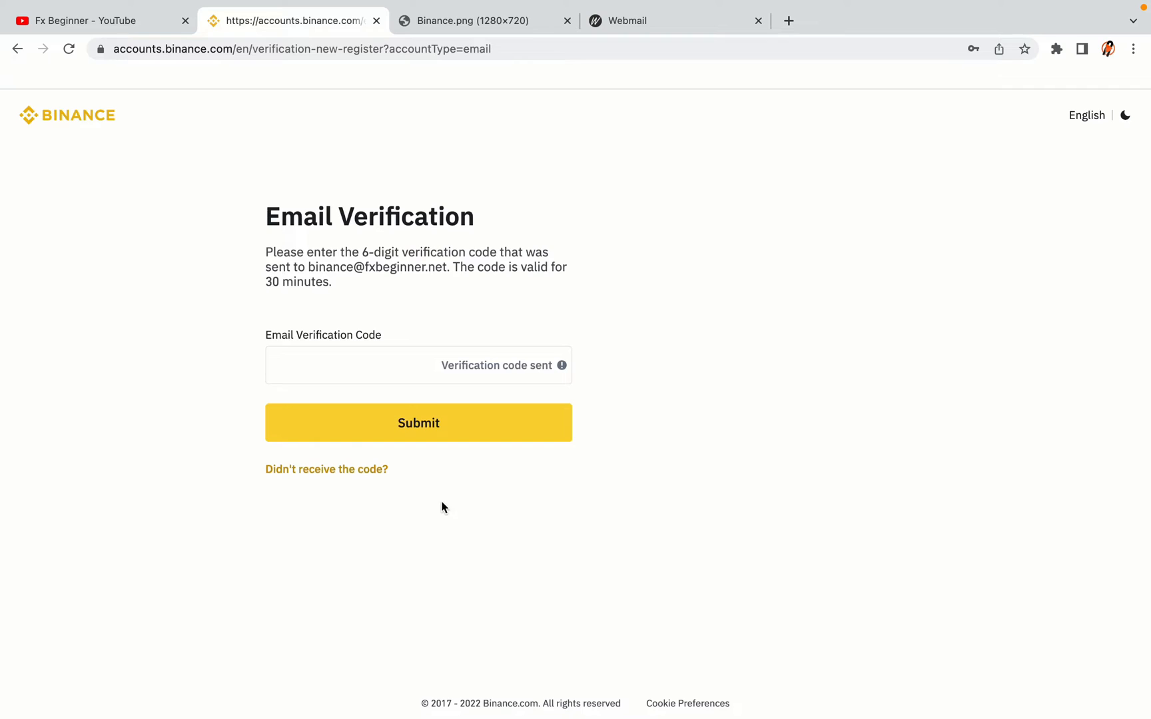
pyautogui.moveTo(655, 31)
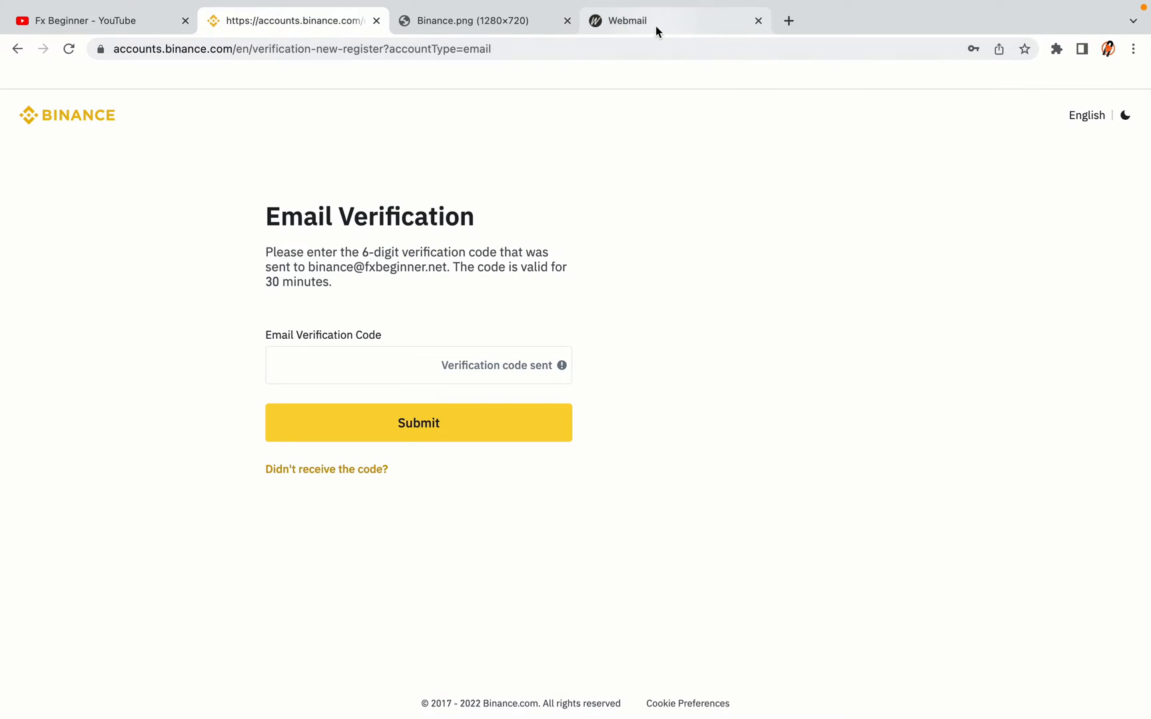
pyautogui.click(624, 20)
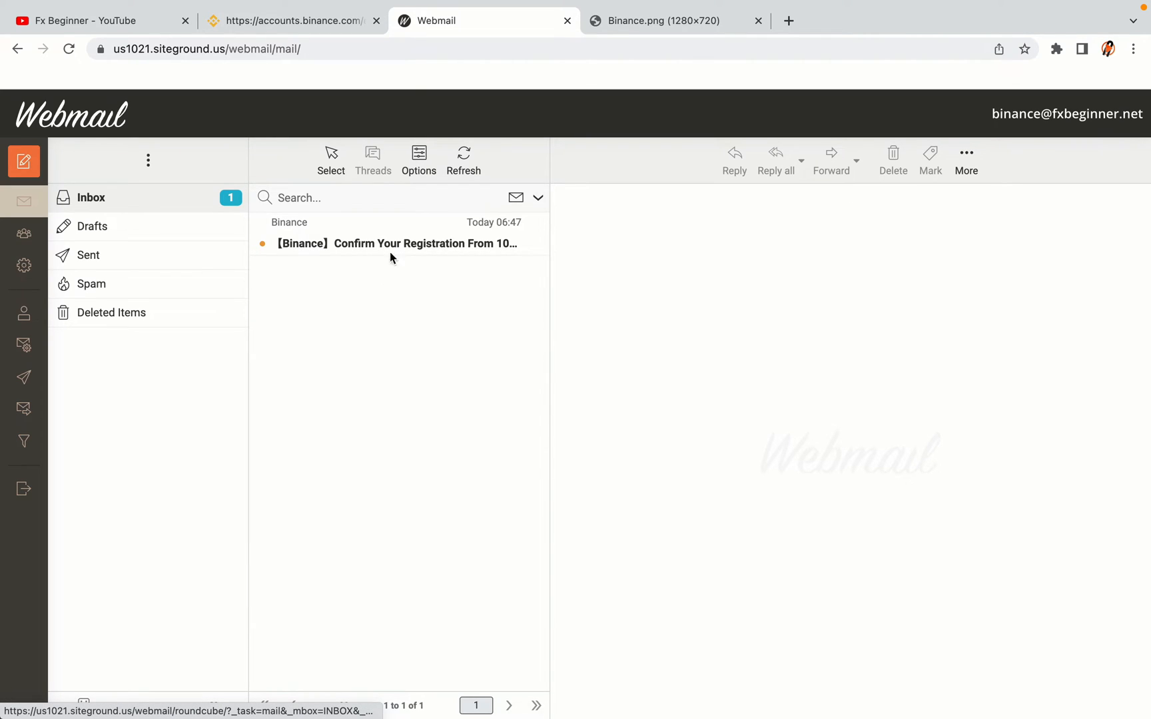
pyautogui.click(397, 243)
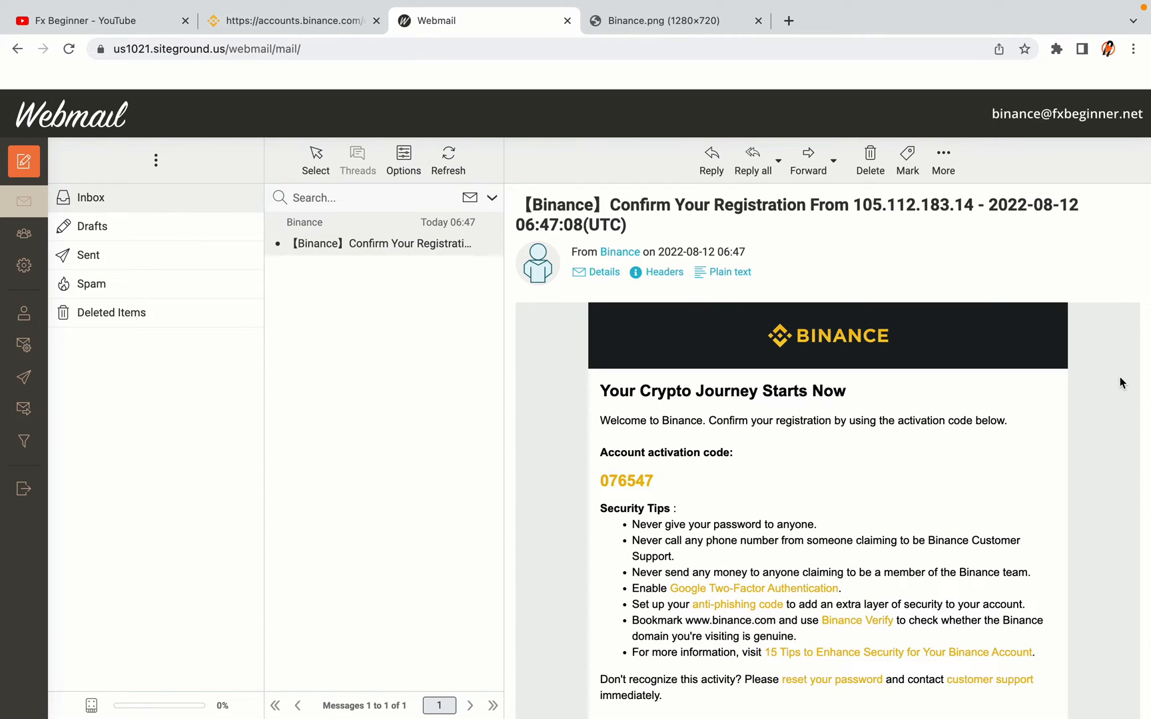
pyautogui.moveTo(863, 385)
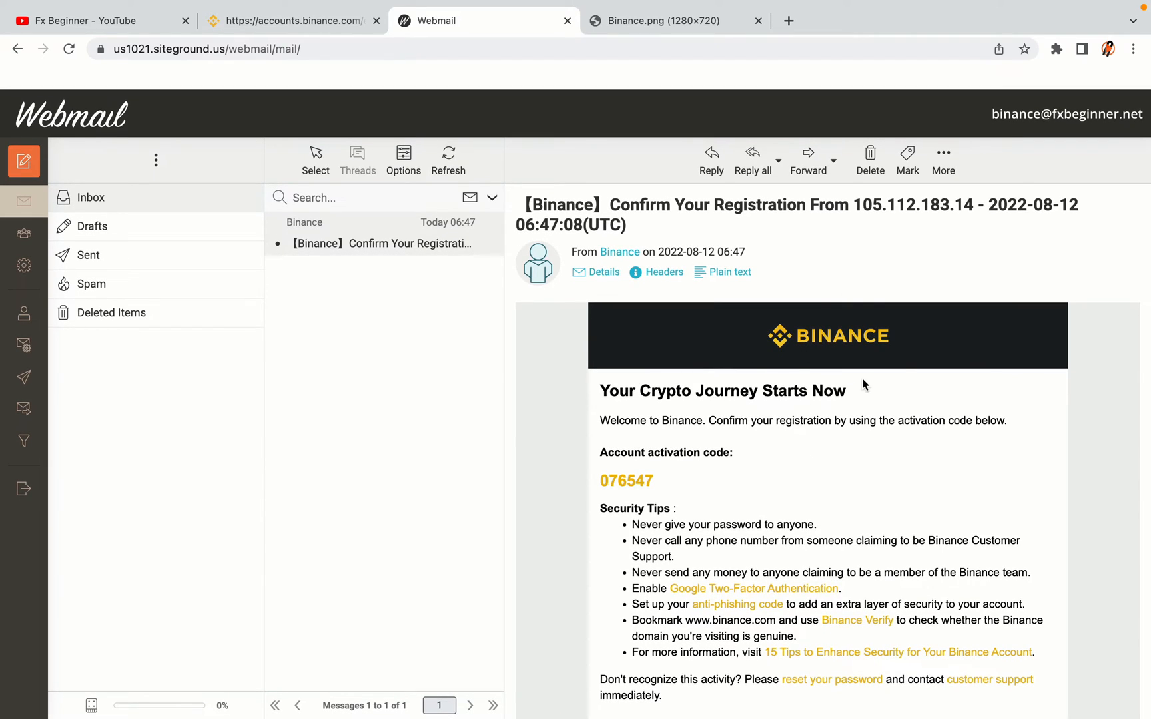
pyautogui.scroll(-3)
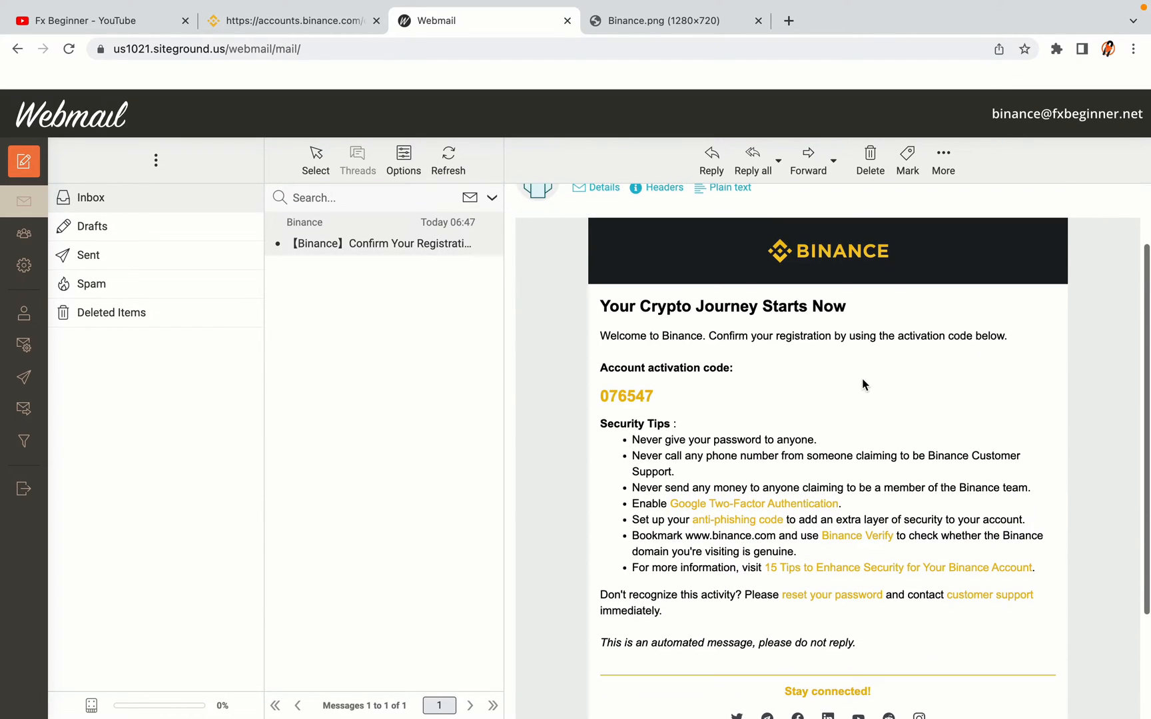
pyautogui.moveTo(629, 416)
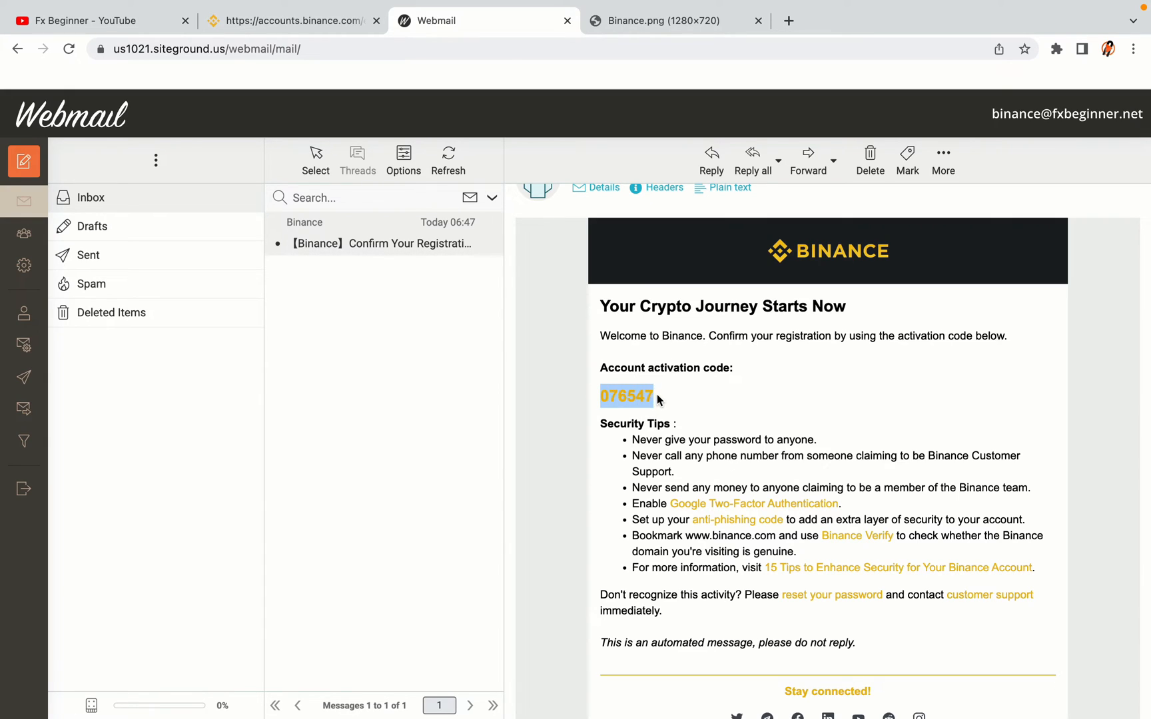
pyautogui.click(602, 397)
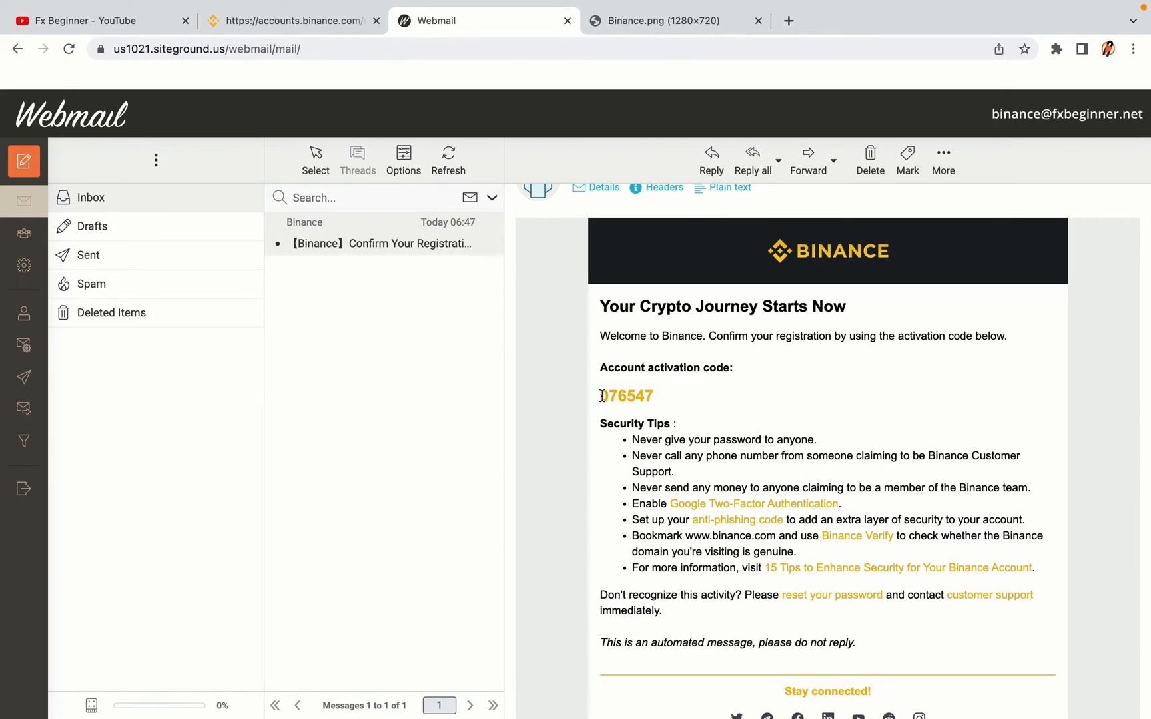
pyautogui.rightClick(625, 396)
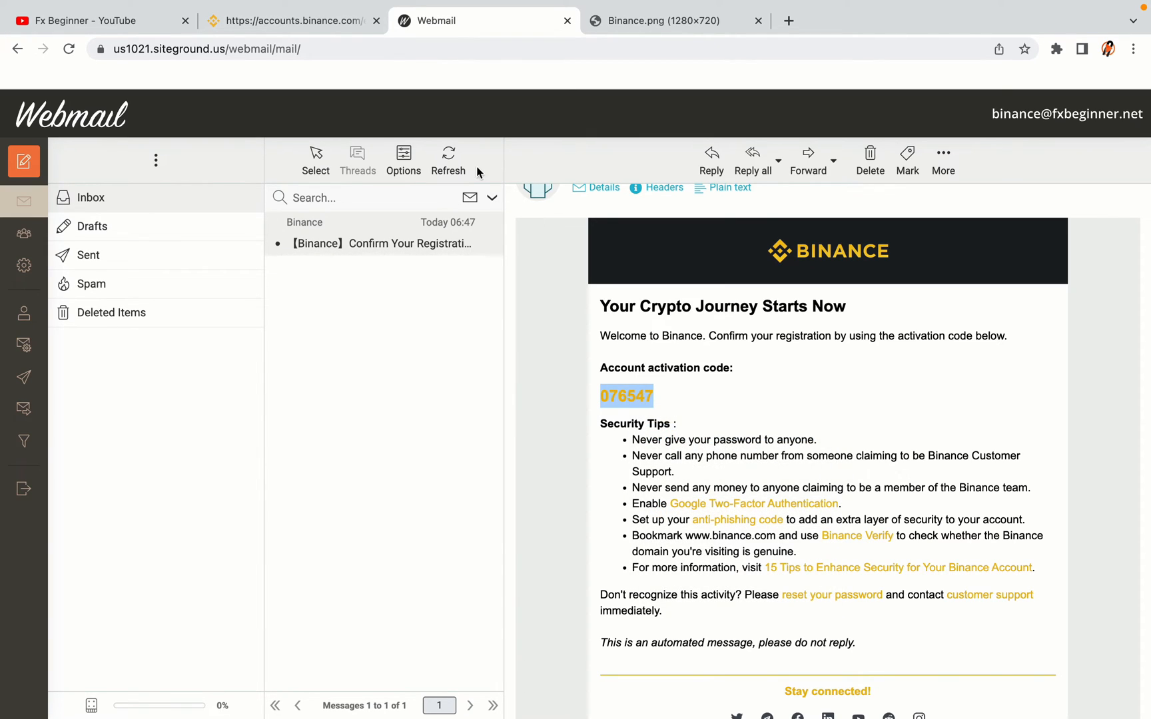
pyautogui.click(292, 20)
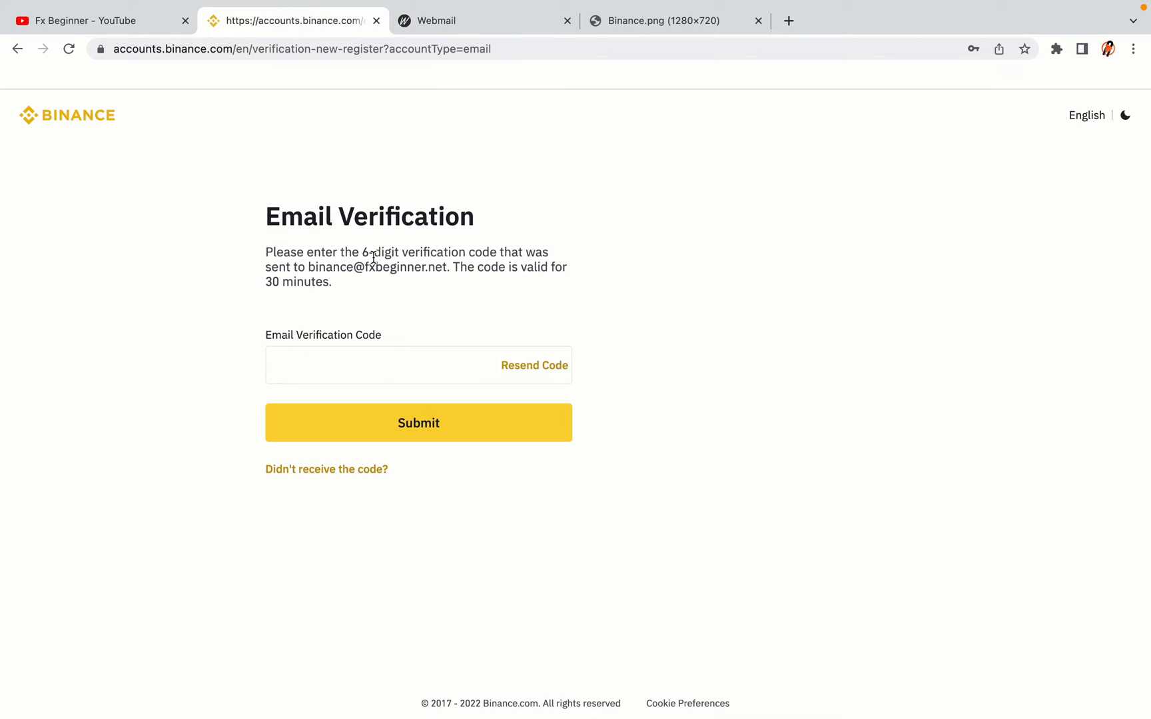
pyautogui.click(367, 365)
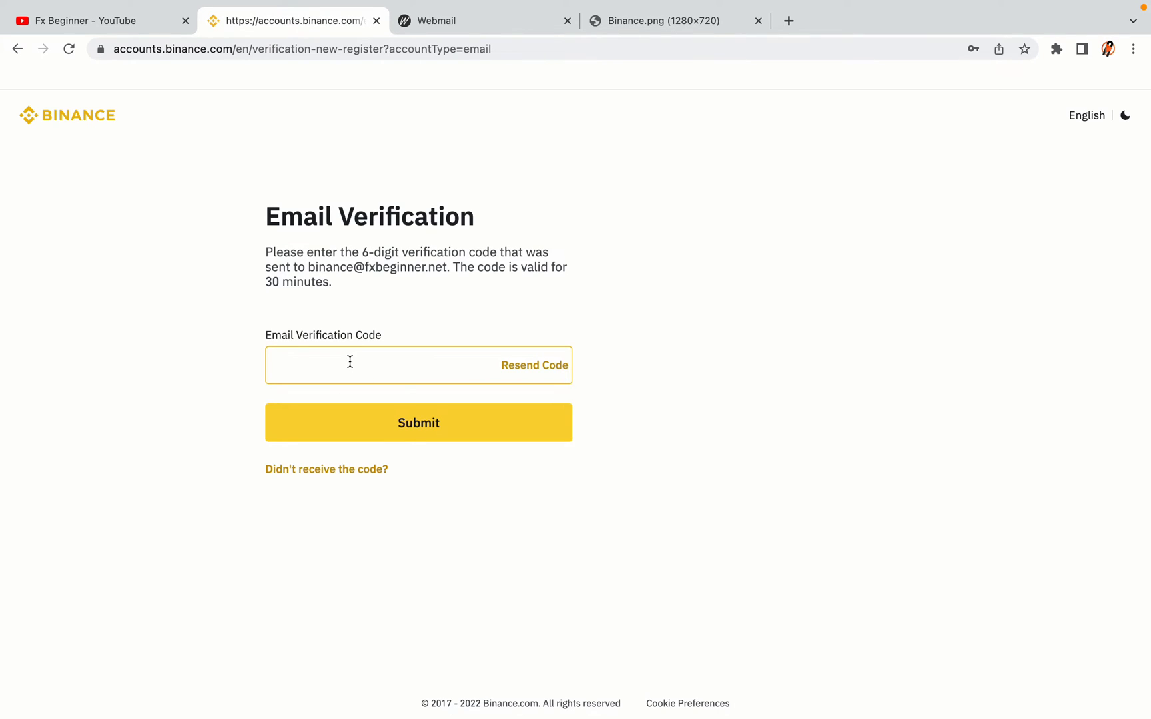
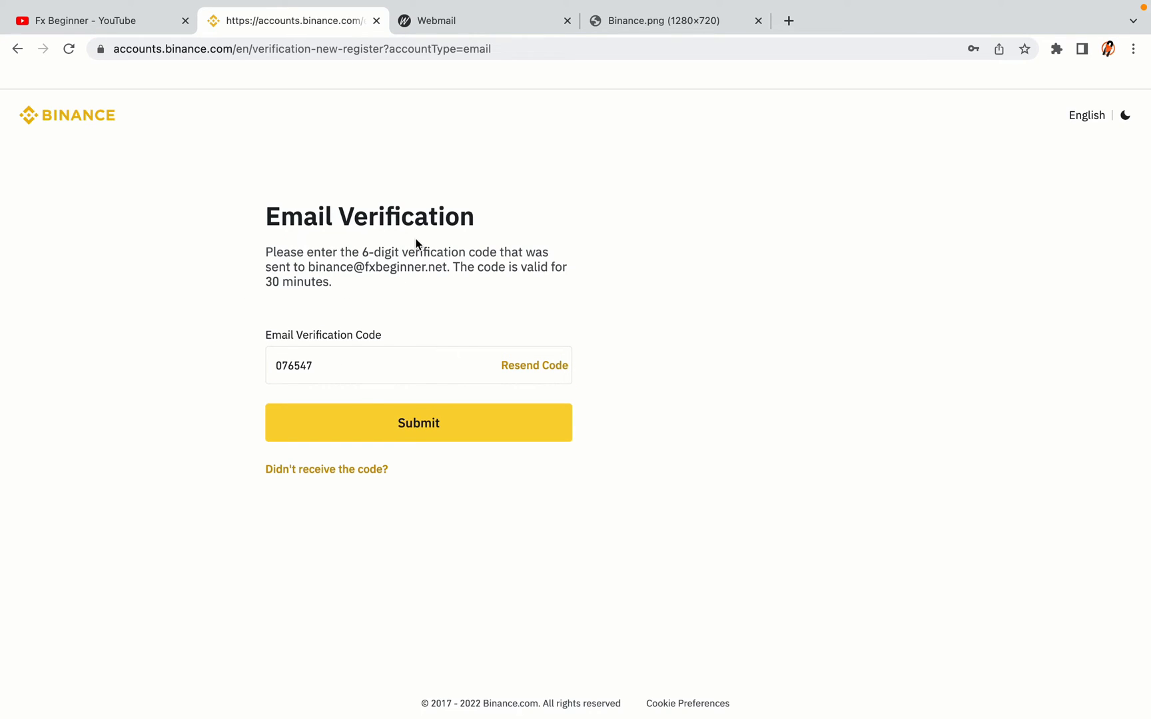
pyautogui.moveTo(534, 445)
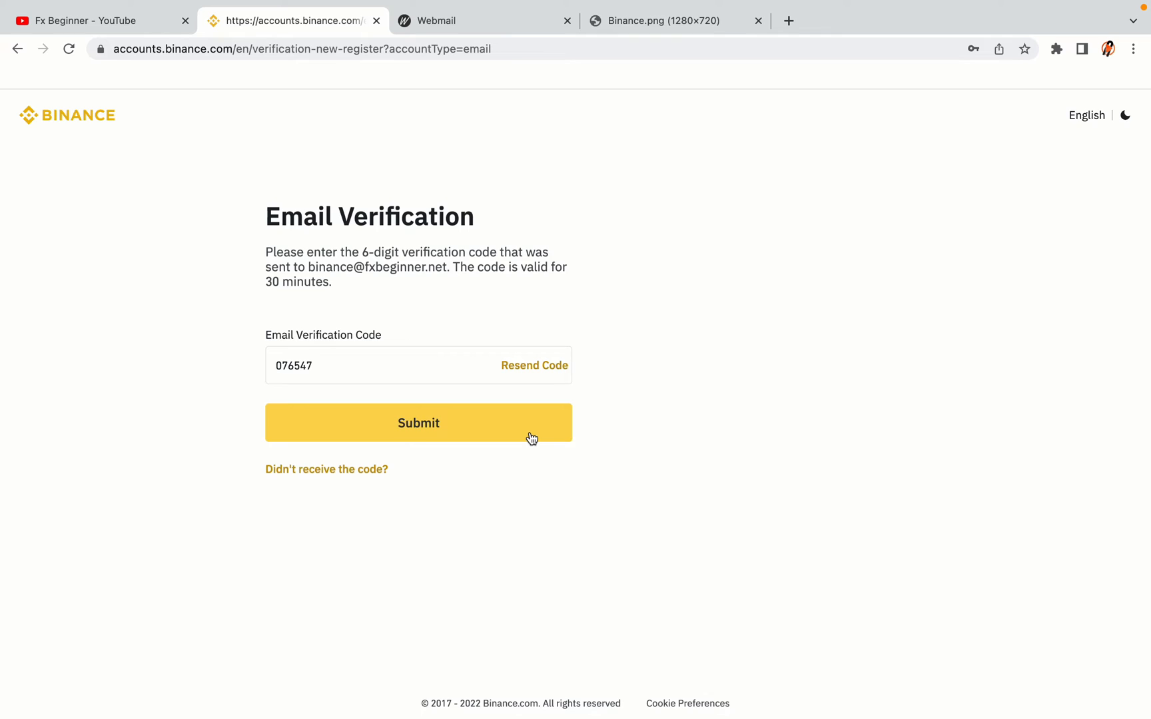
pyautogui.click(418, 422)
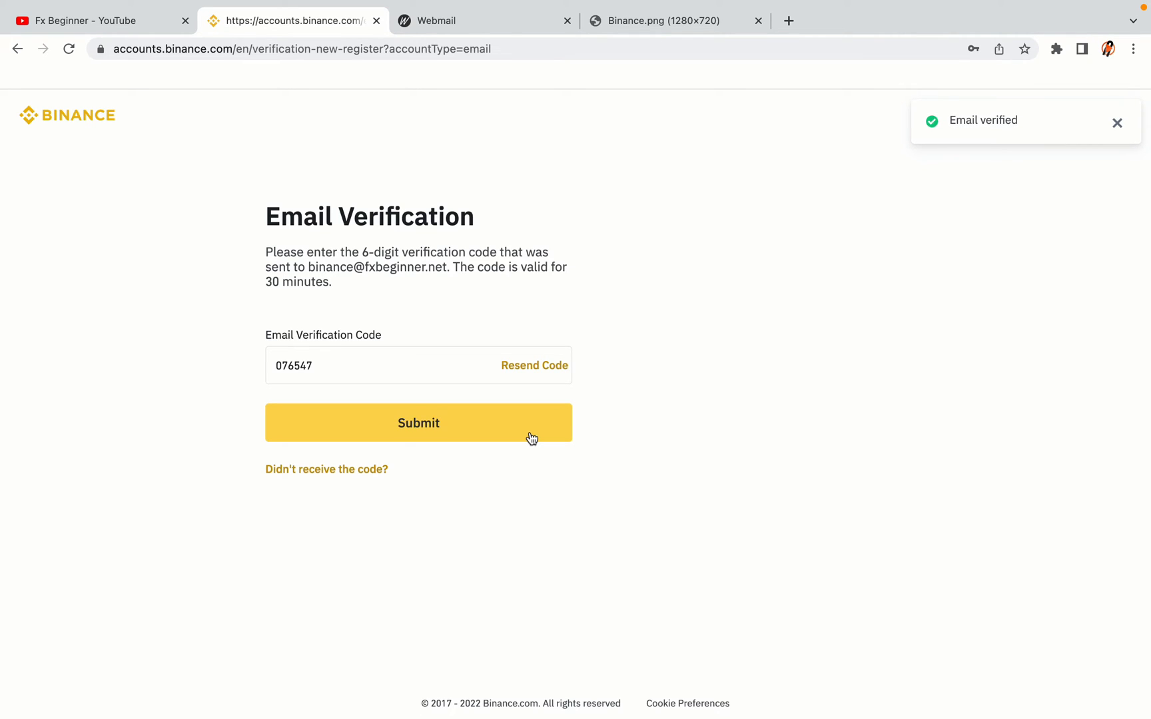
pyautogui.click(418, 423)
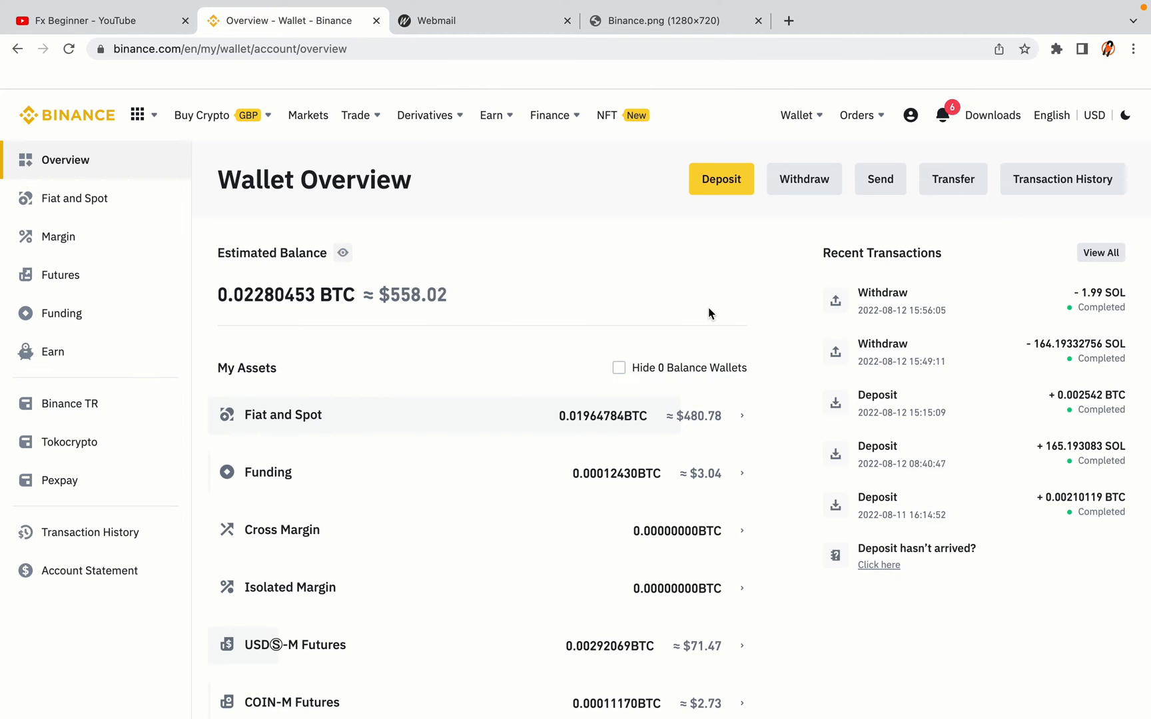
# Look over My Assets on the Wallet Overview, then bring up the Buy Crypto menu with GBP options
pyautogui.scroll(-3)
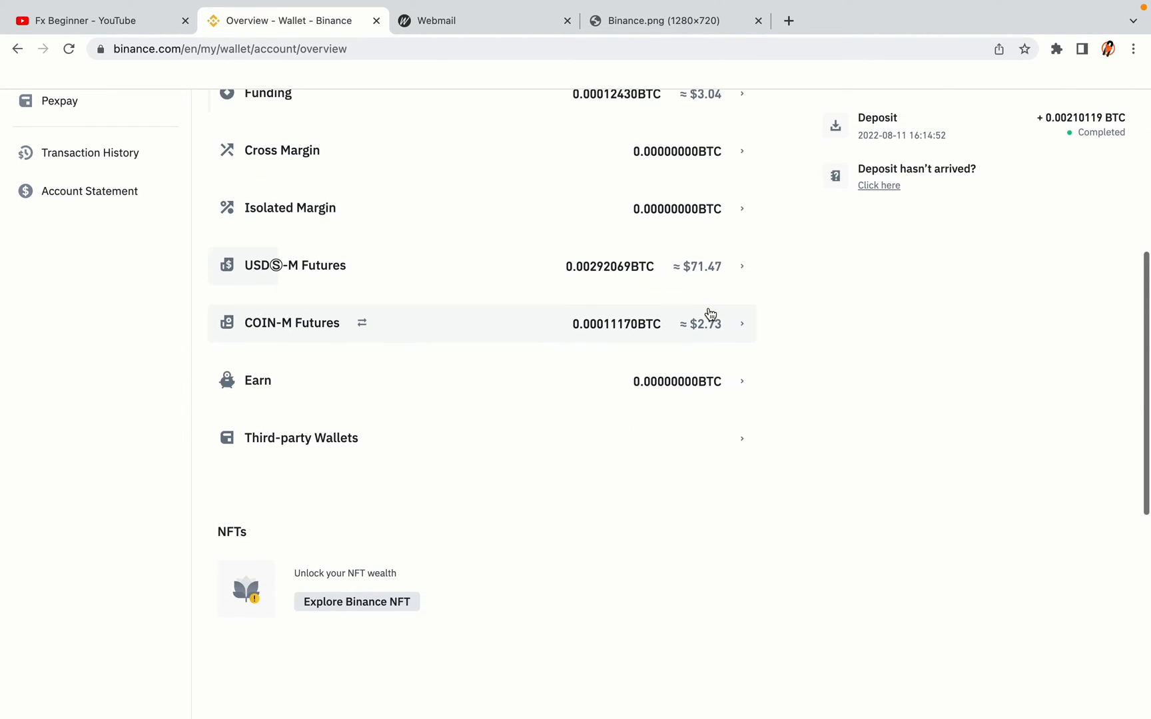
pyautogui.scroll(3)
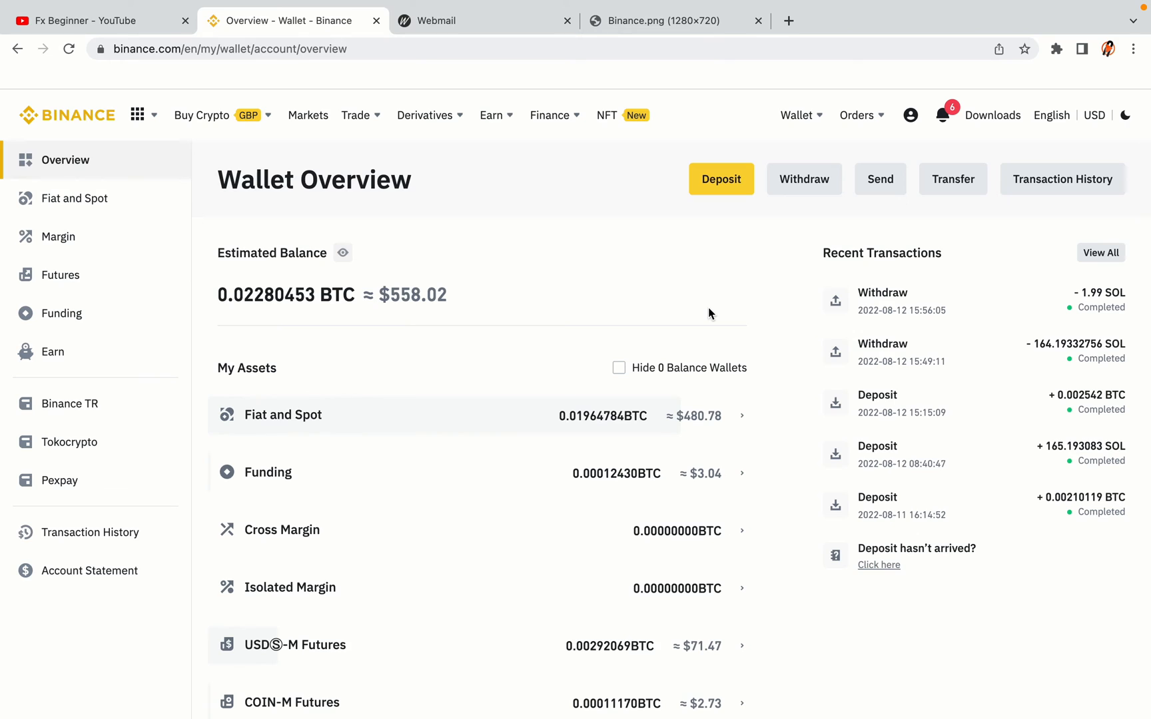
pyautogui.moveTo(573, 241)
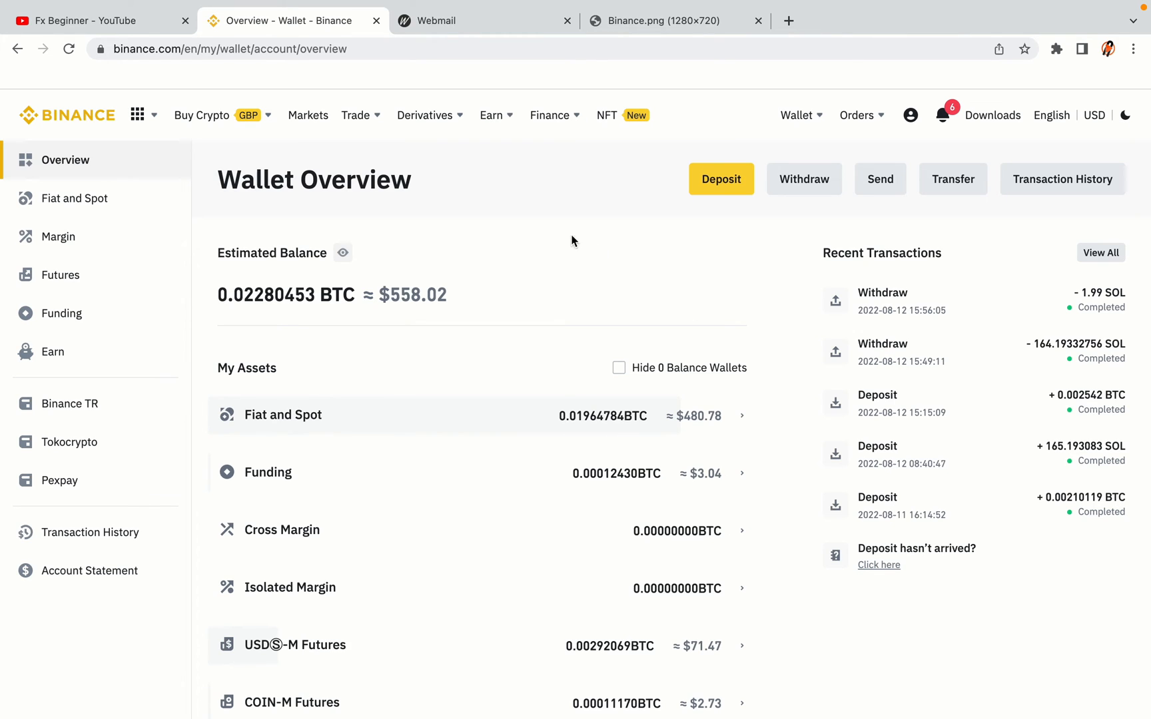
pyautogui.click(202, 116)
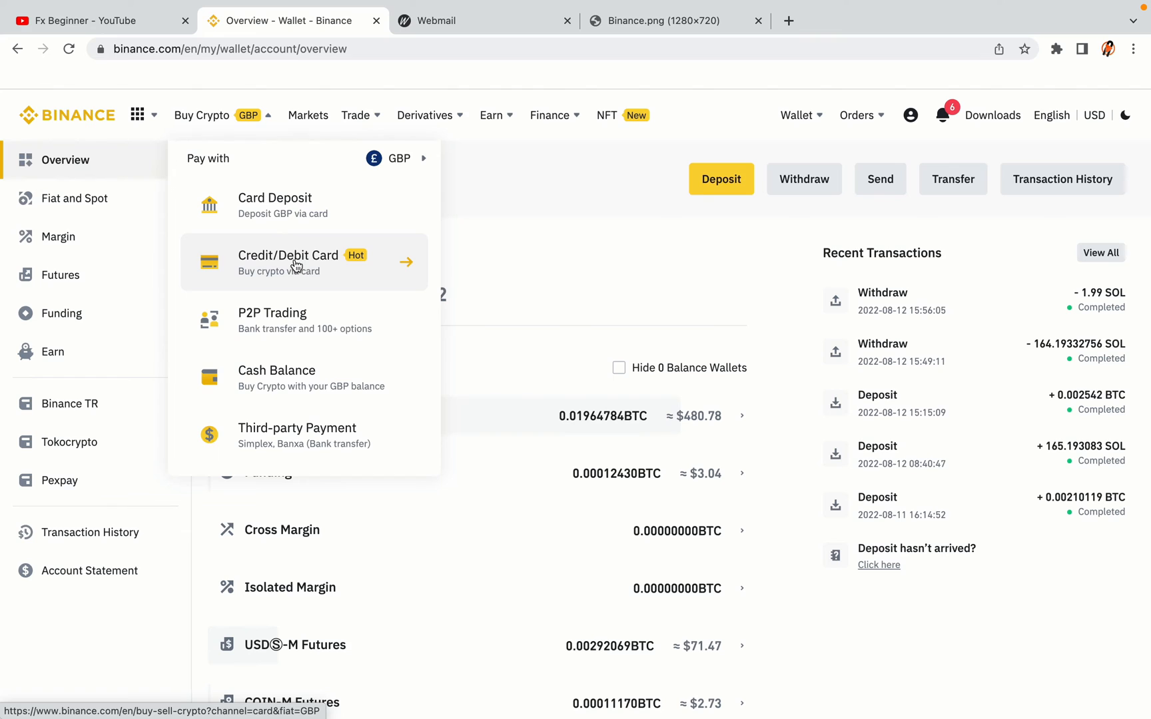
# Explore the Trade menu, then return to the Binance home page via the logo
pyautogui.click(356, 116)
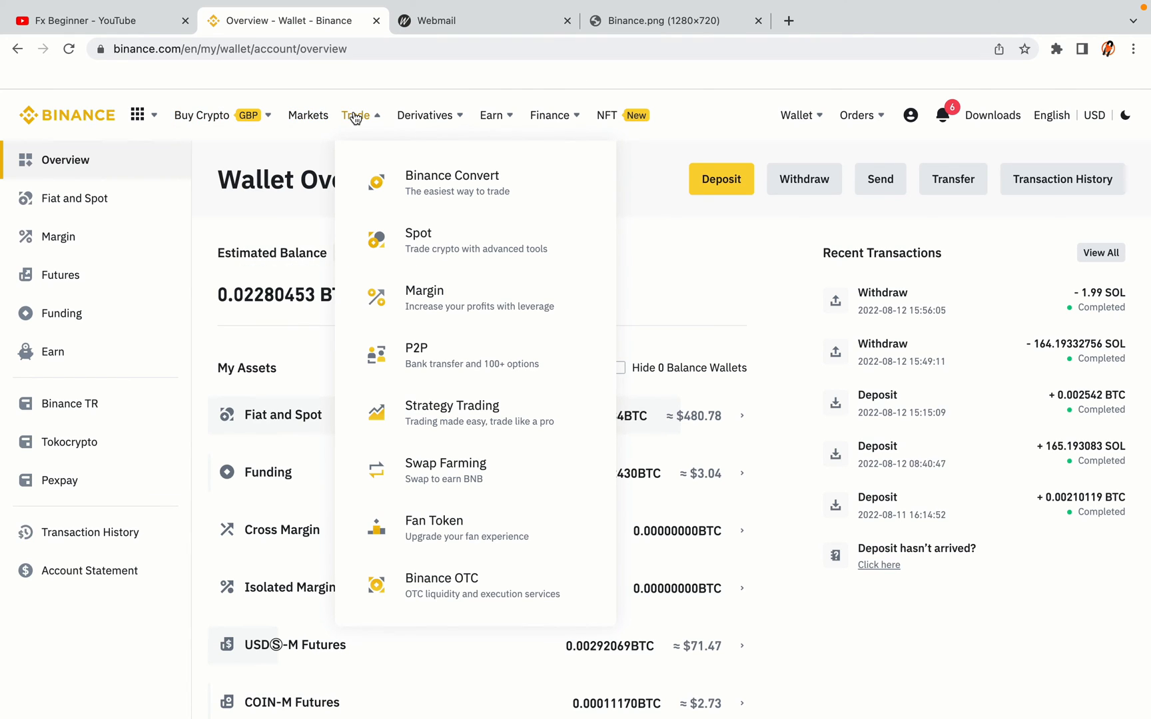
pyautogui.moveTo(358, 127)
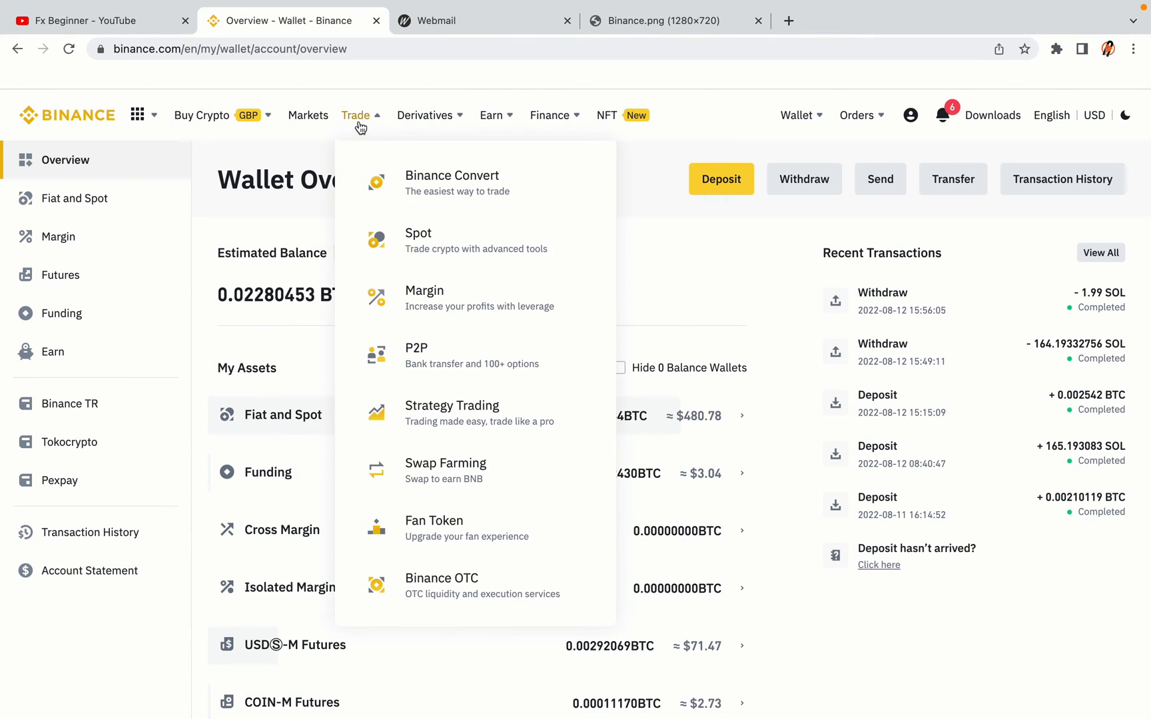
pyautogui.moveTo(419, 239)
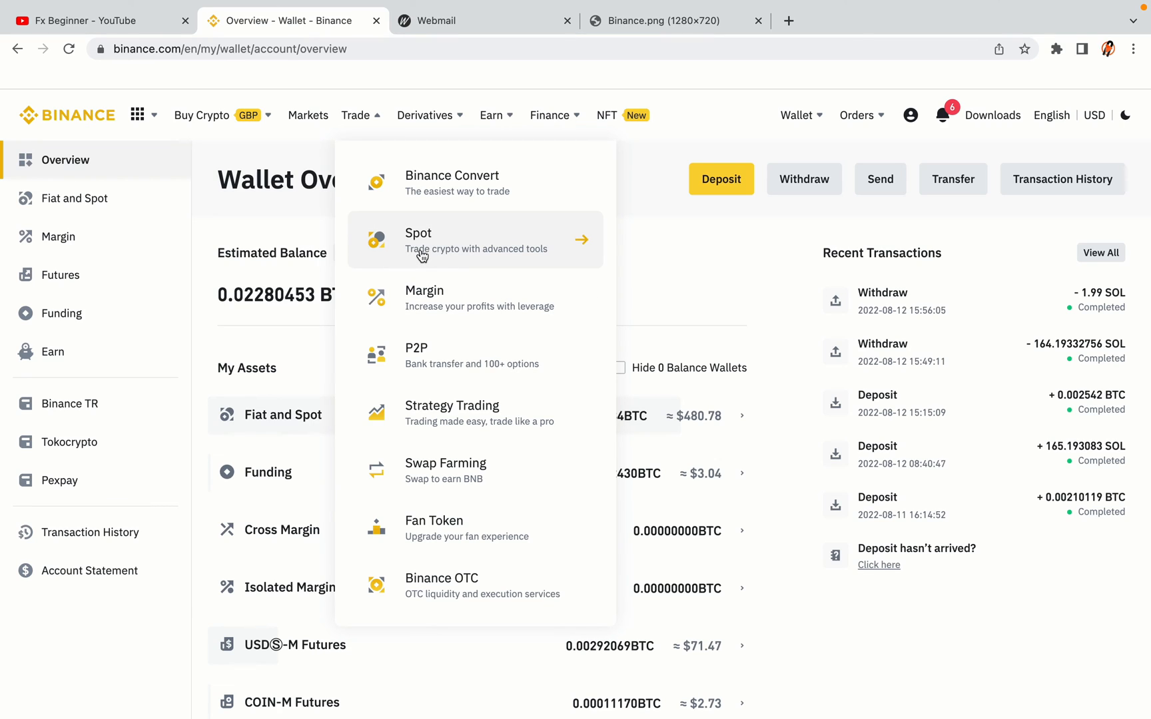
pyautogui.moveTo(421, 257)
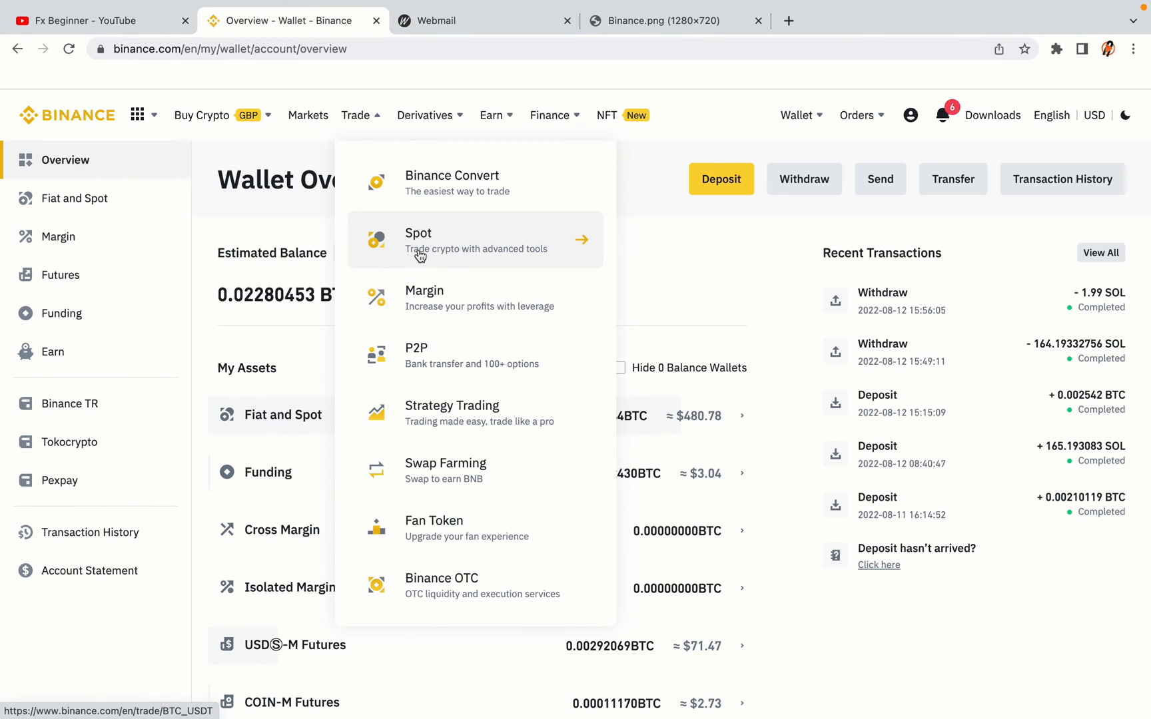
pyautogui.click(67, 115)
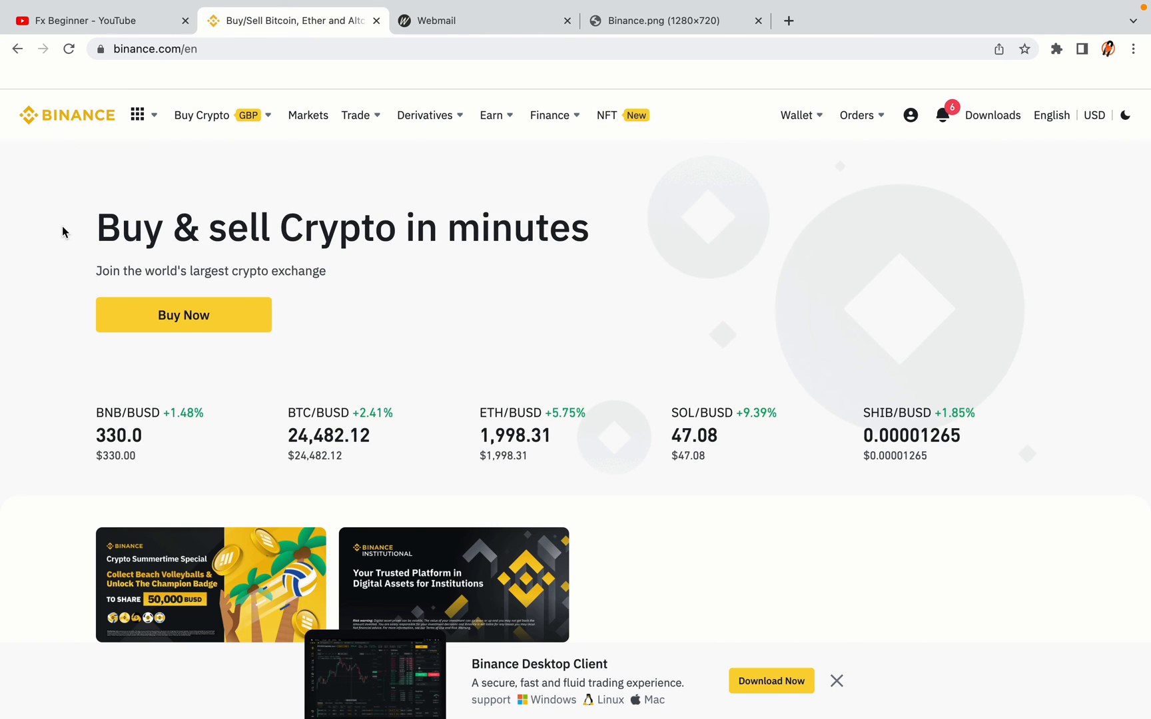